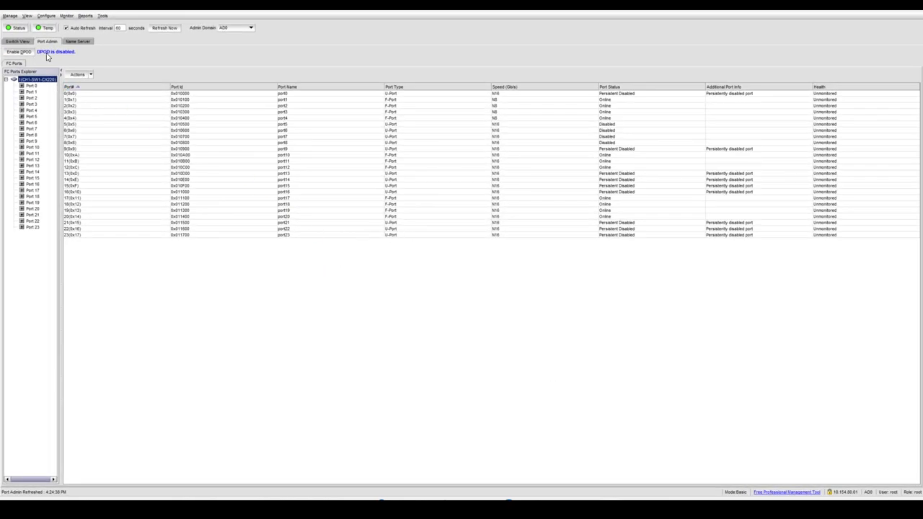
- Move from the Port Admin list to the Name Server list of the 11 logged-in devices
left_click(78, 41)
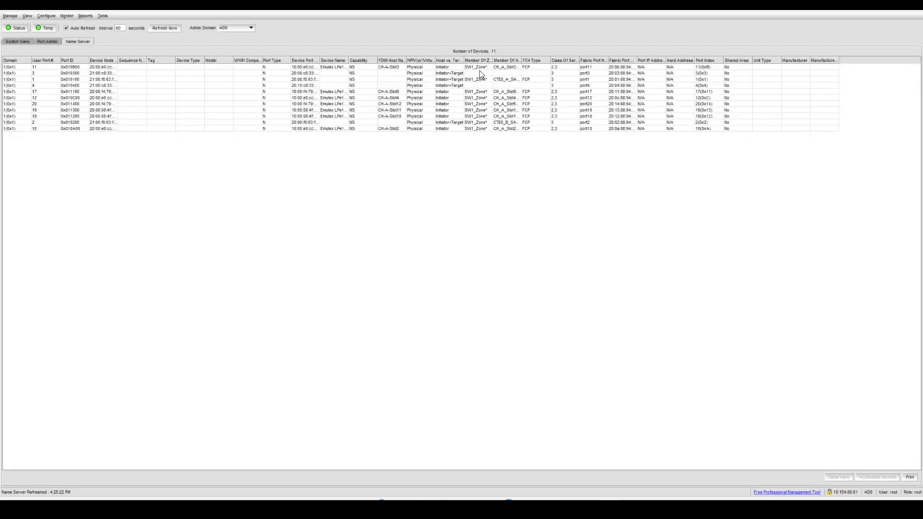
left_click(474, 52)
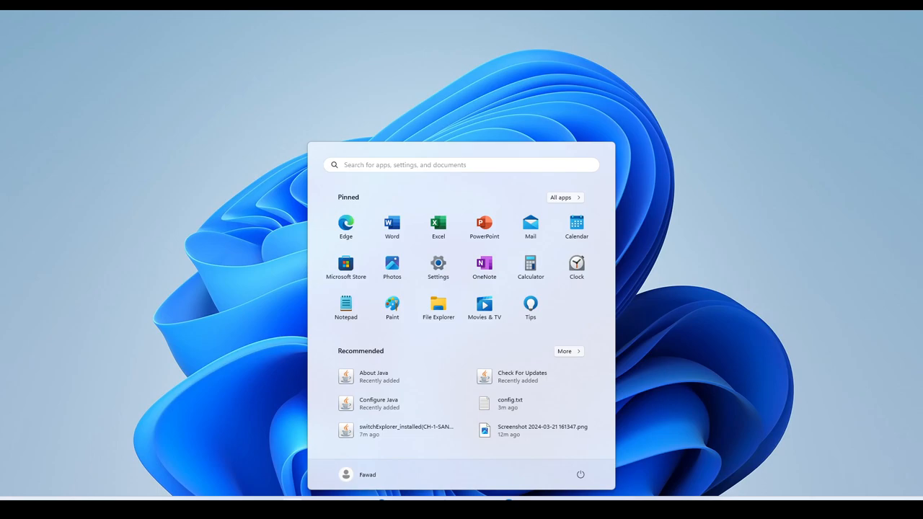
mouse_move(438, 265)
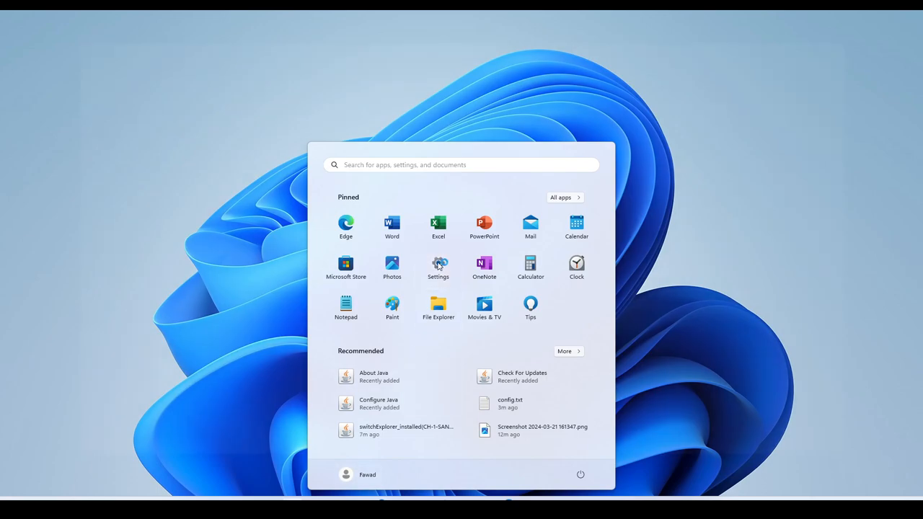
- Open Settings' Optional features and filter installed features by 'open' to find OpenSSH Server
left_click(438, 263)
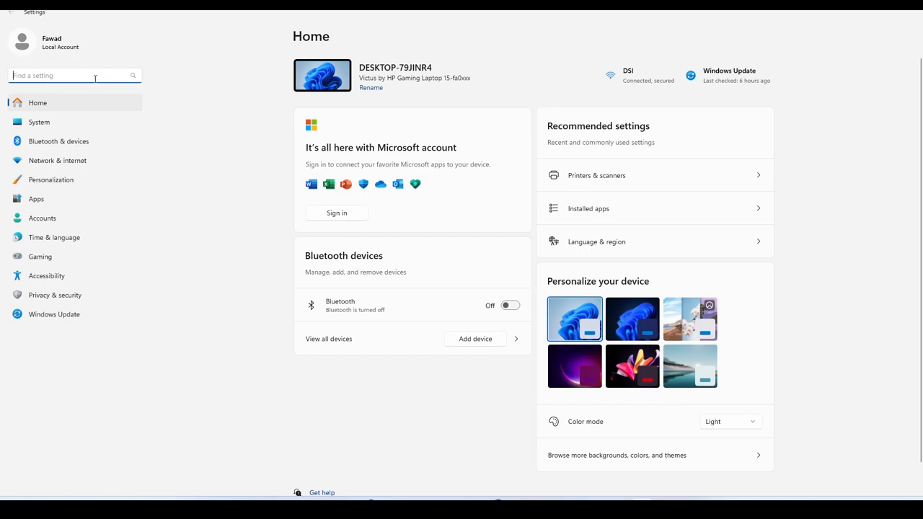
type("open")
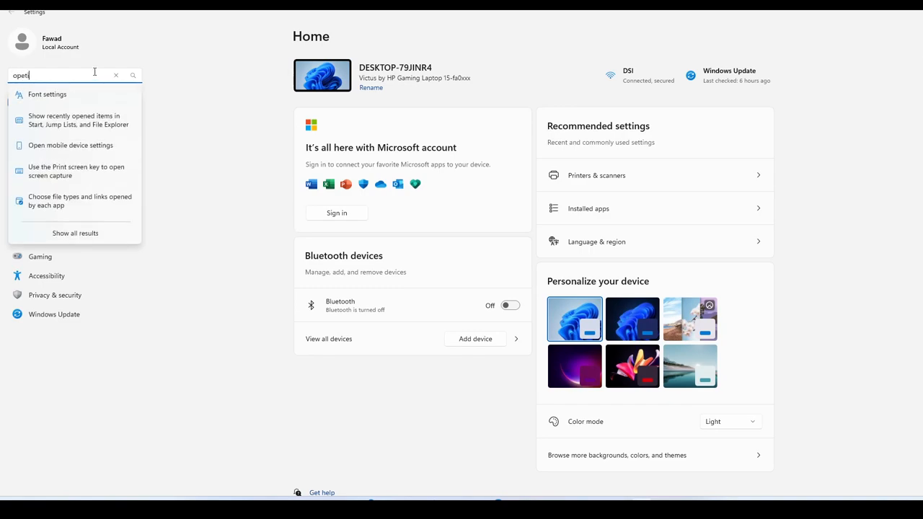
key("Backspace")
type("onal")
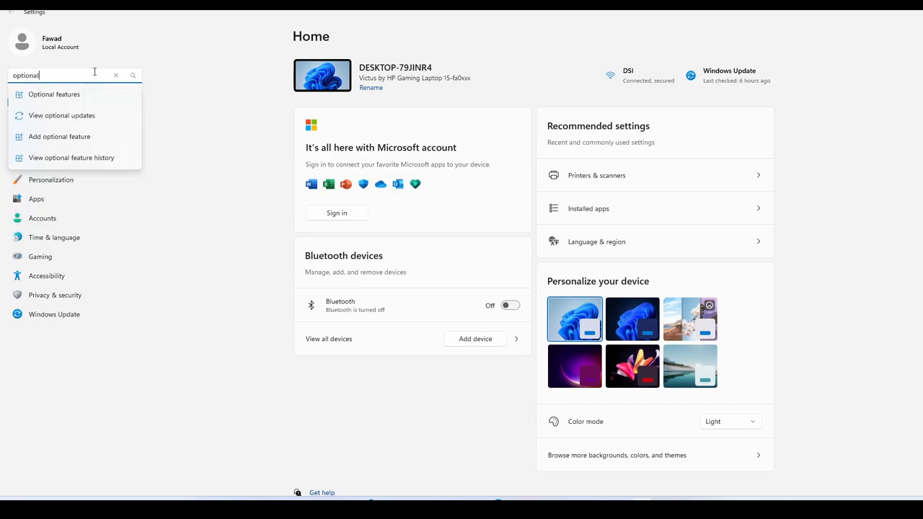
left_click(53, 94)
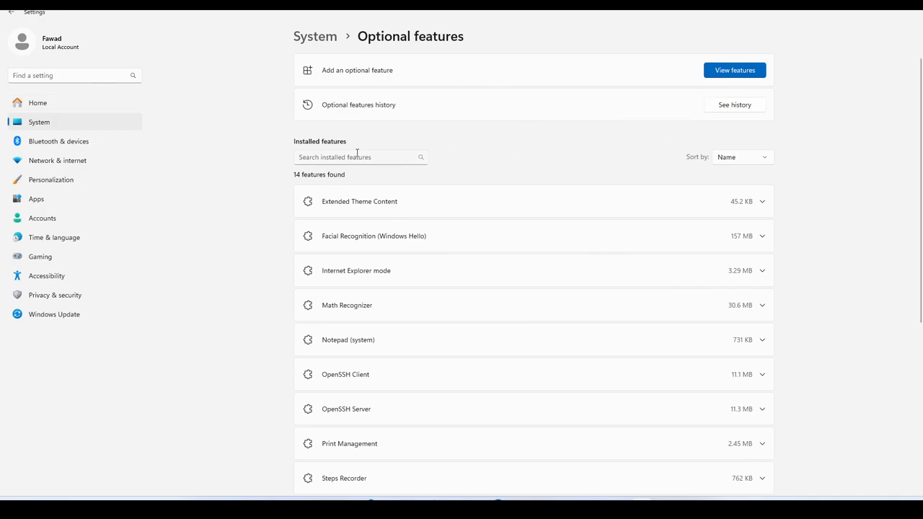
type("o")
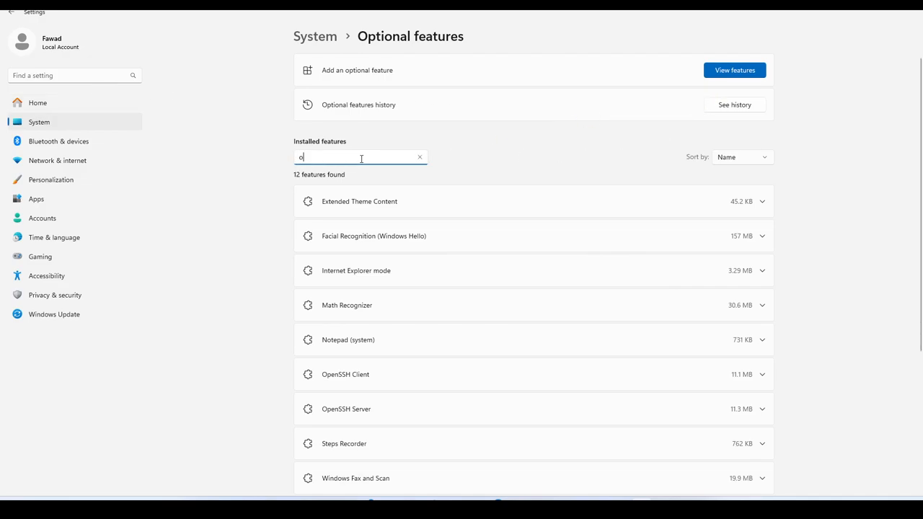
type("pen")
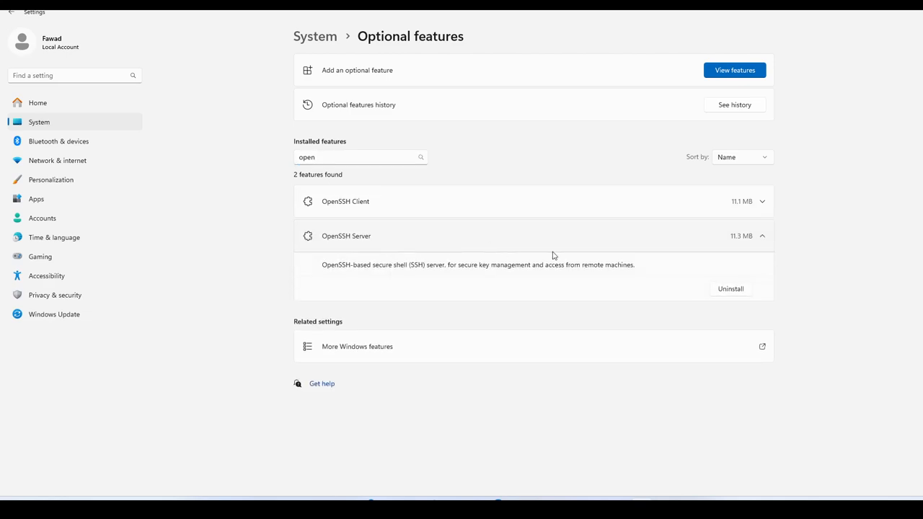
mouse_move(463, 269)
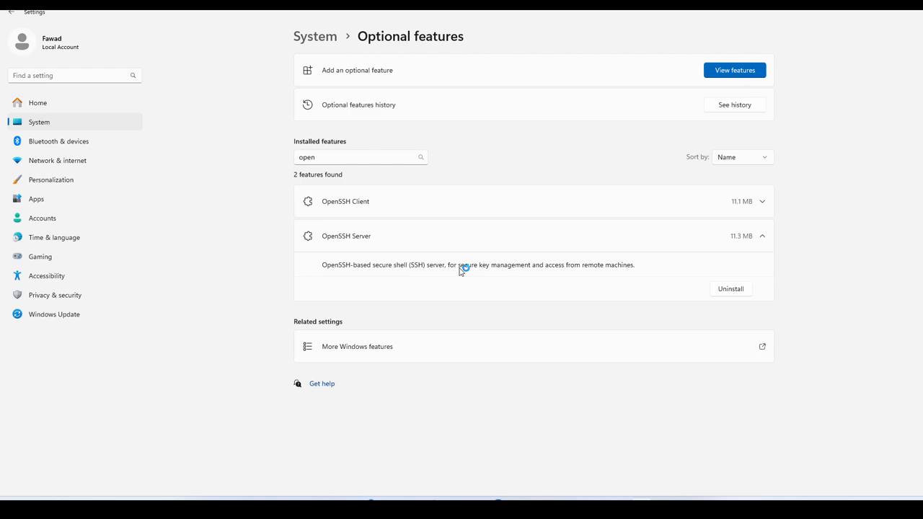
mouse_move(623, 264)
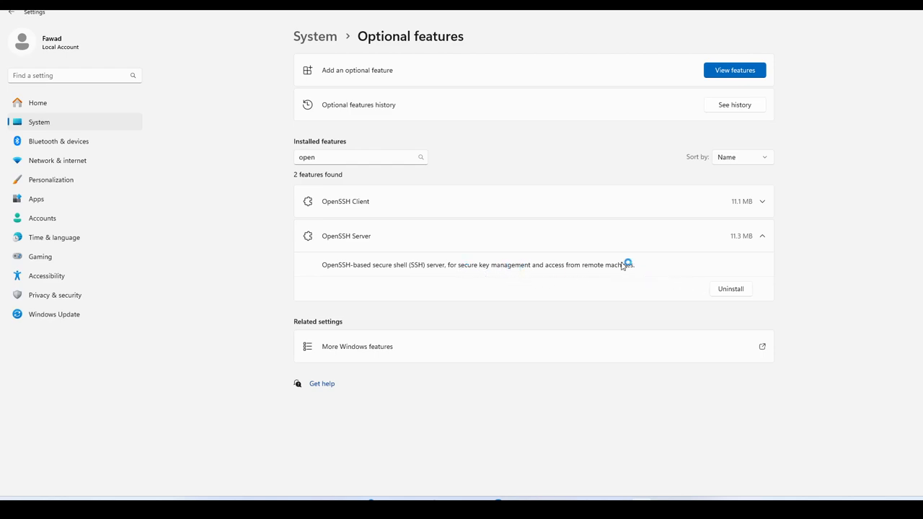
mouse_move(734, 259)
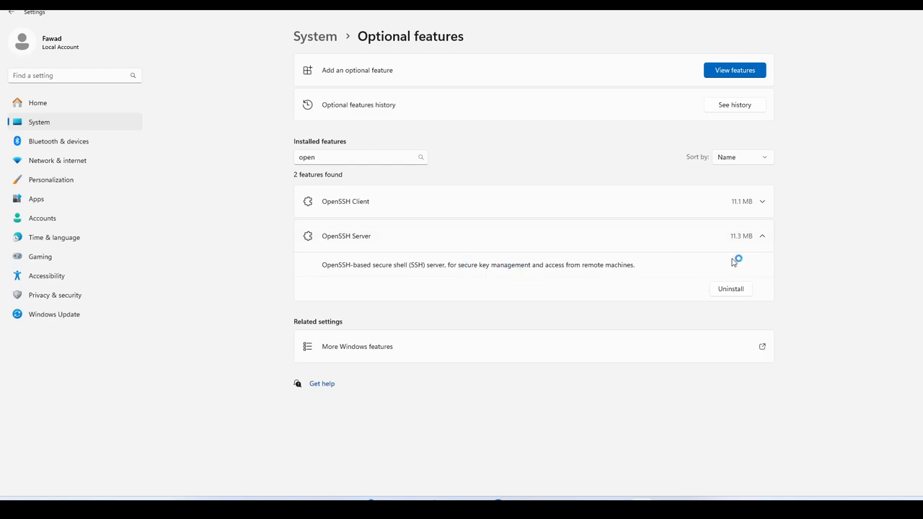
mouse_move(869, 13)
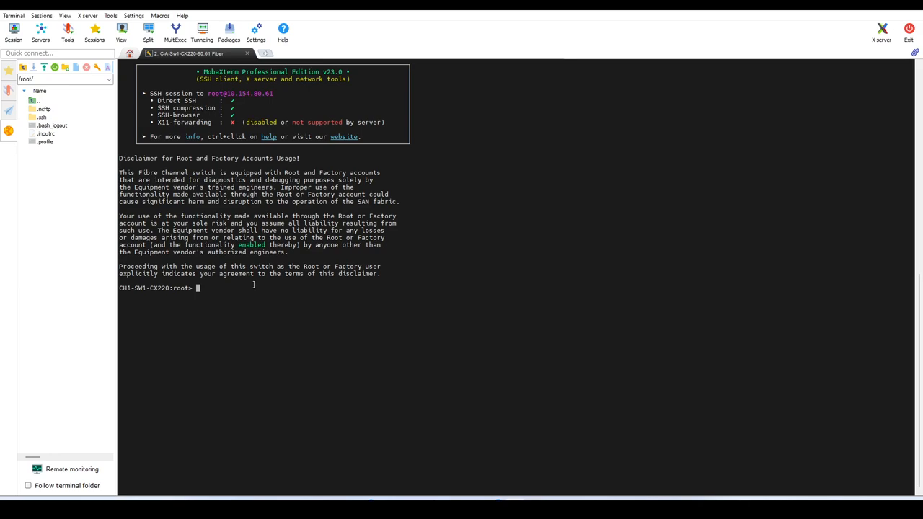
- Enter configupload in the switch's SSH session to start the configuration upload
type("config")
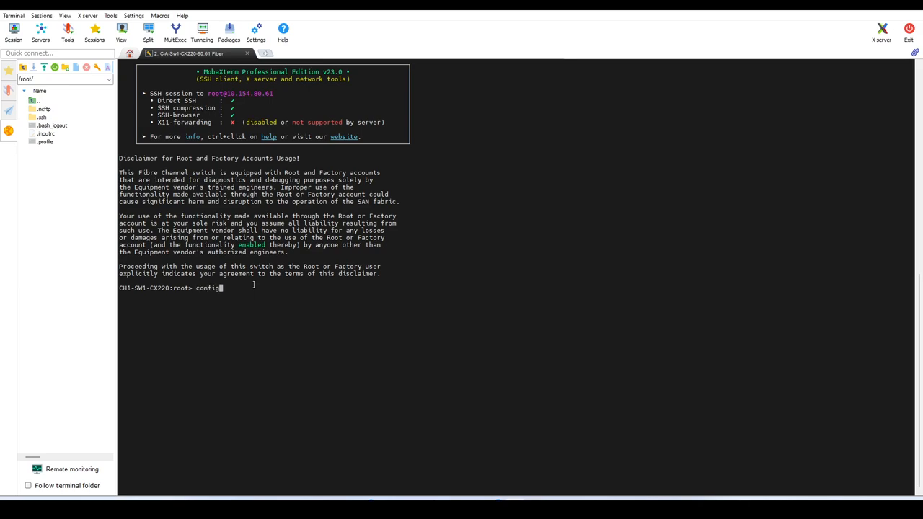
type("upload")
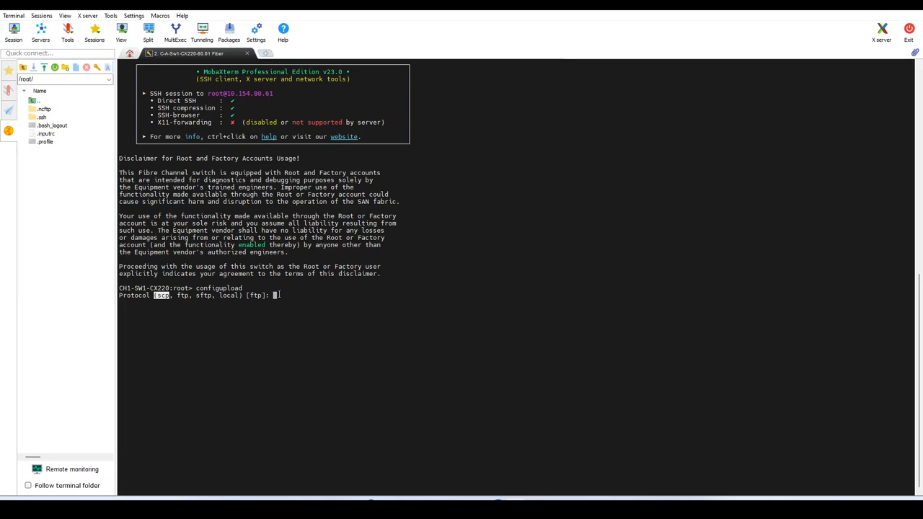
- Choose sftp as the protocol and 10.154.10.241 as the destination server
type("s")
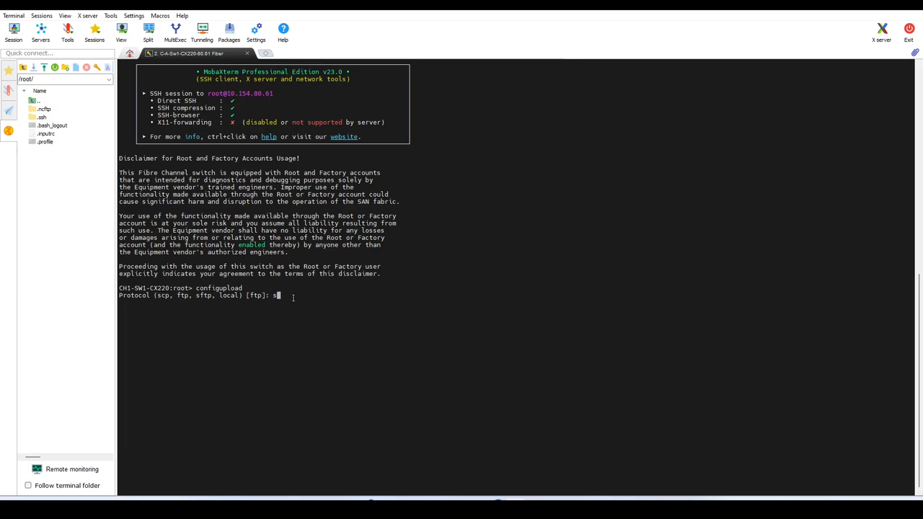
type("ftp")
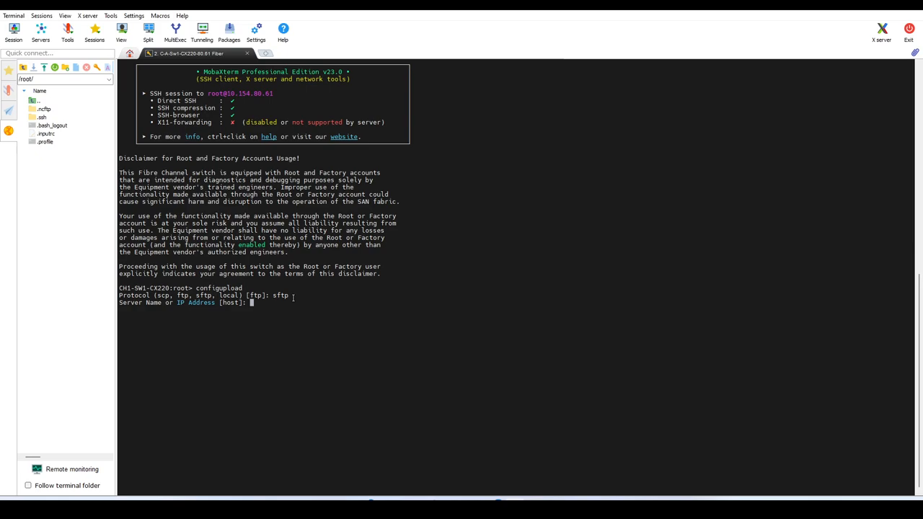
type("10.154.10.241")
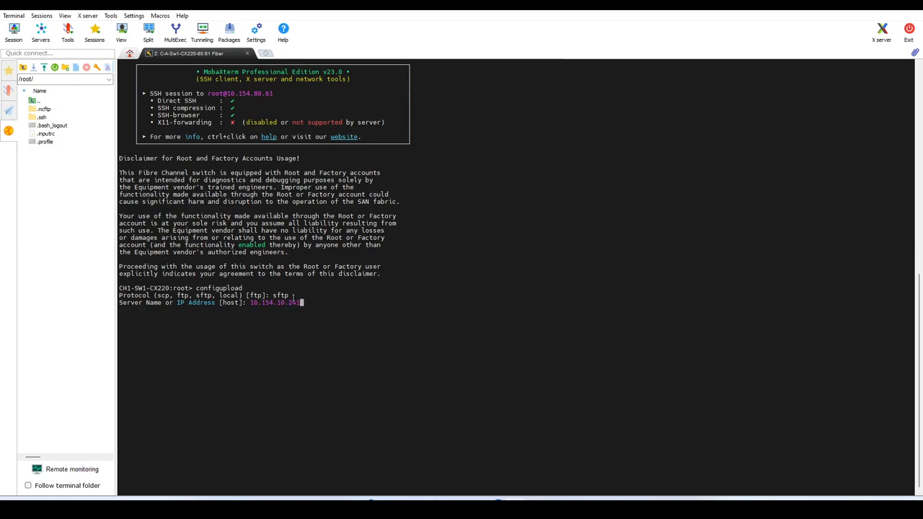
key("Enter")
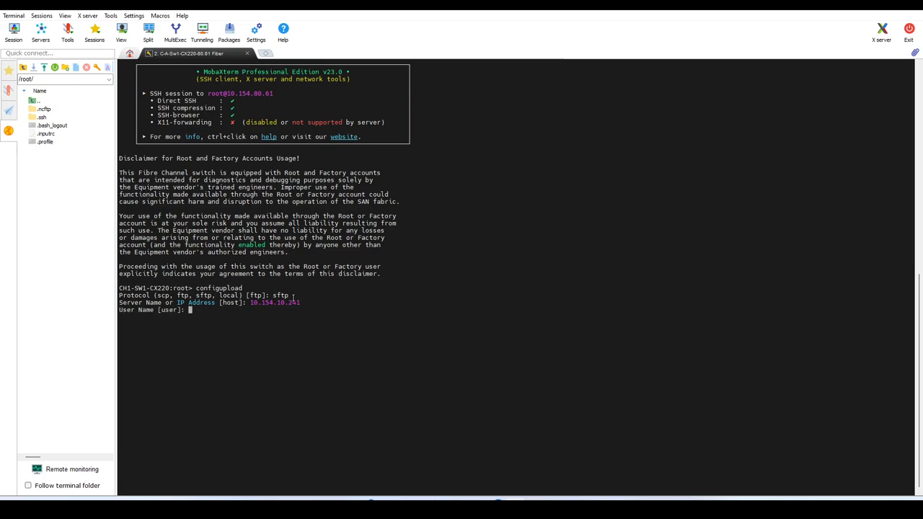
- Log in as fawad, upload the 'all' section, and submit the password
type("fawad")
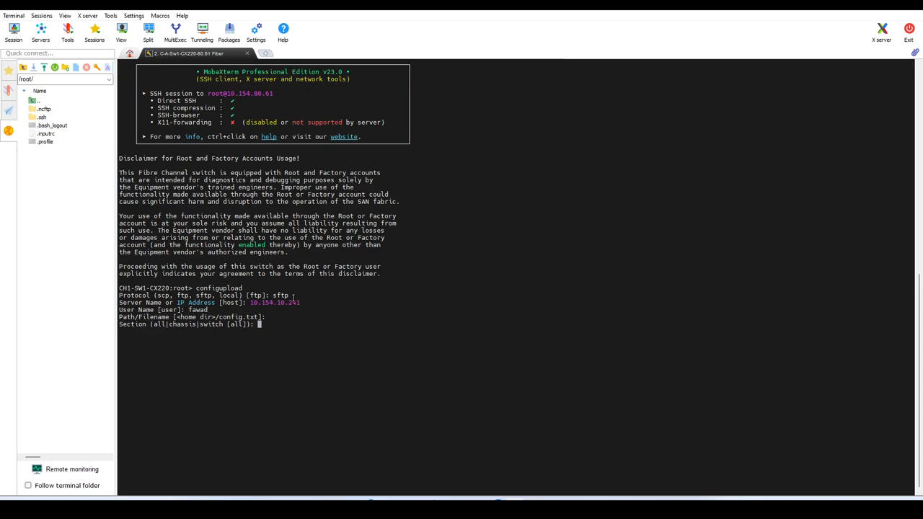
type("all")
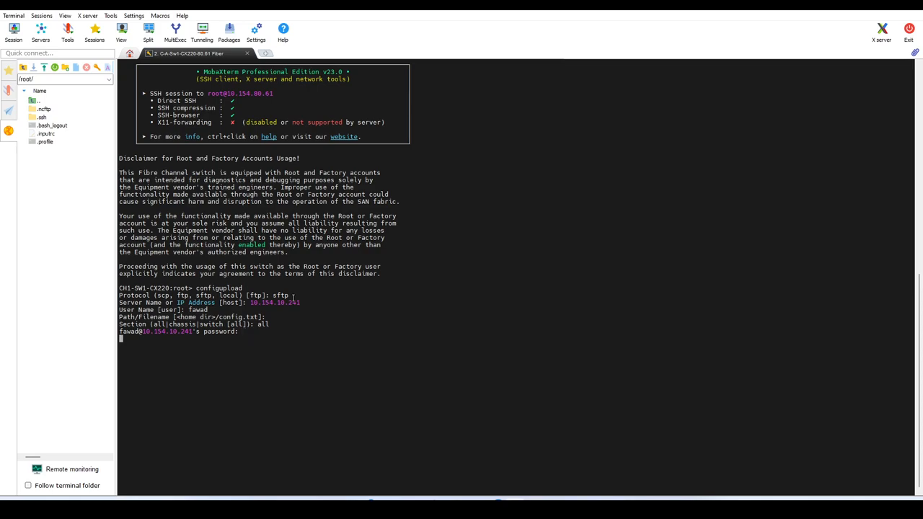
key("Return")
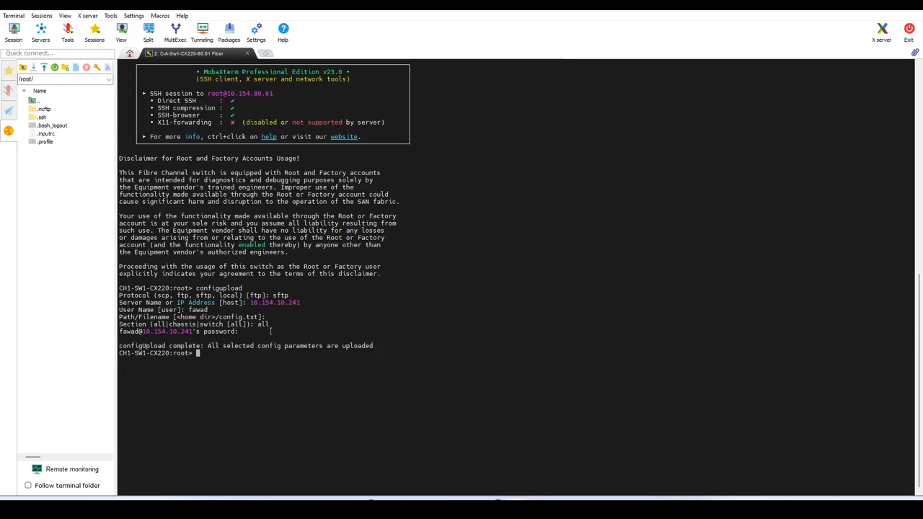
double_click(272, 302)
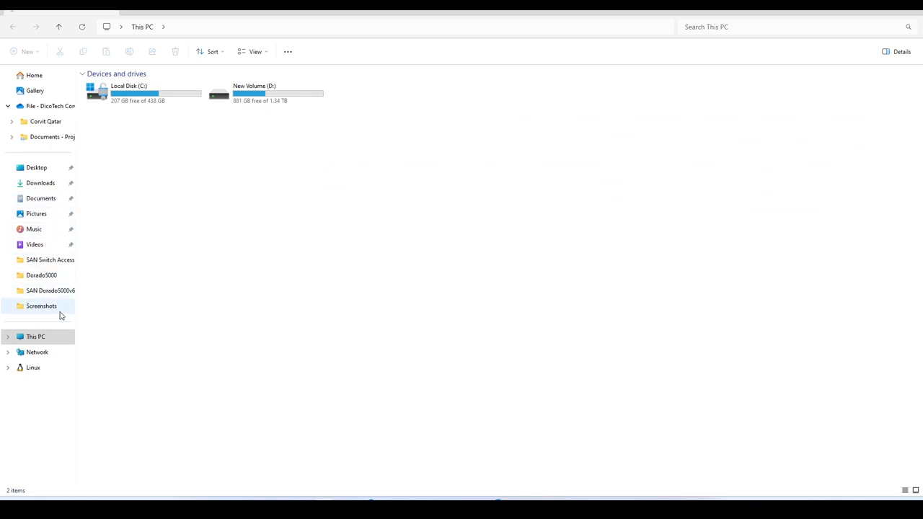
- Browse C: > Users > home folder and open config.txt in Notepad
double_click(137, 89)
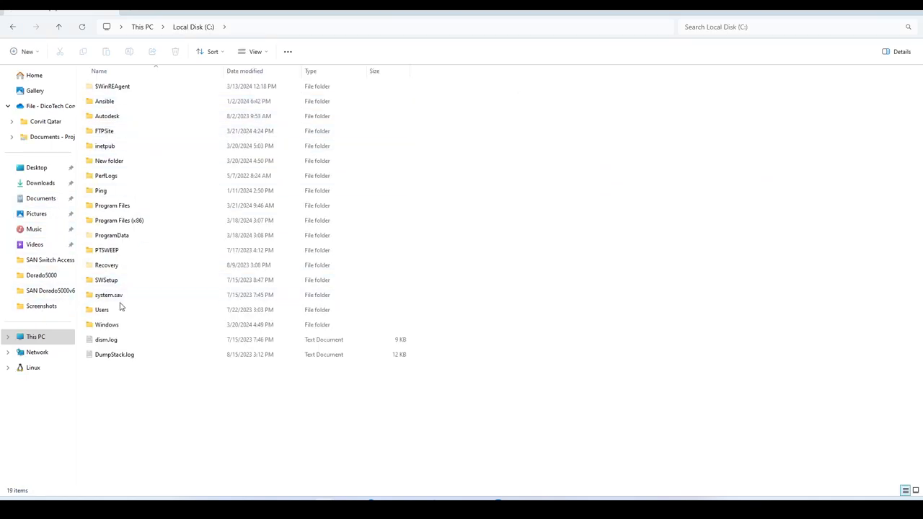
double_click(101, 309)
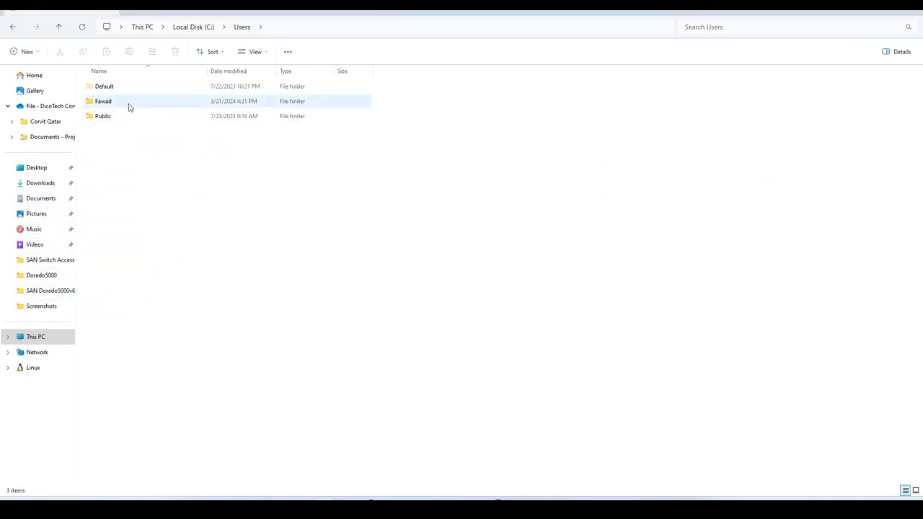
double_click(104, 101)
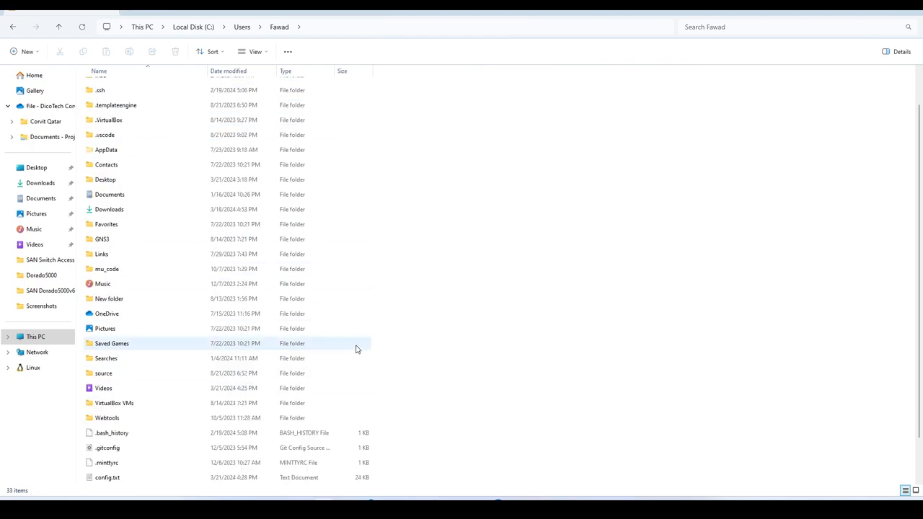
left_click(106, 434)
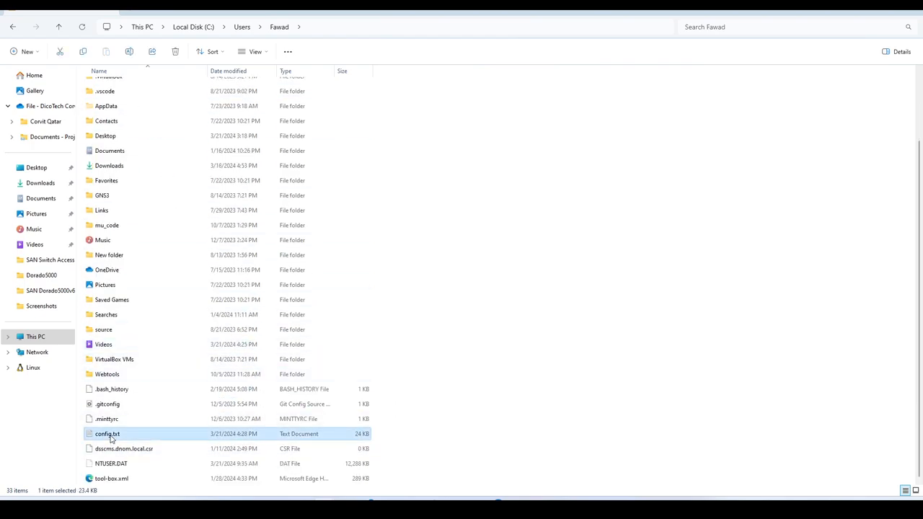
right_click(106, 434)
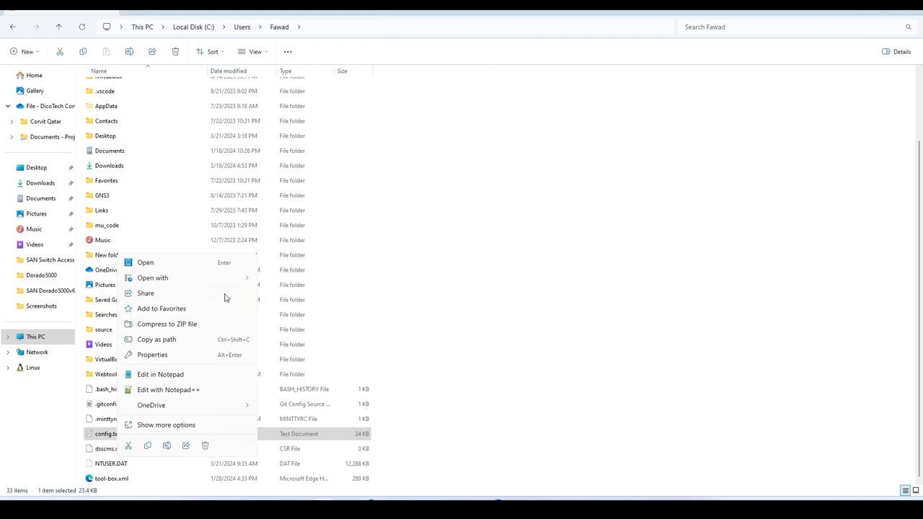
left_click(152, 278)
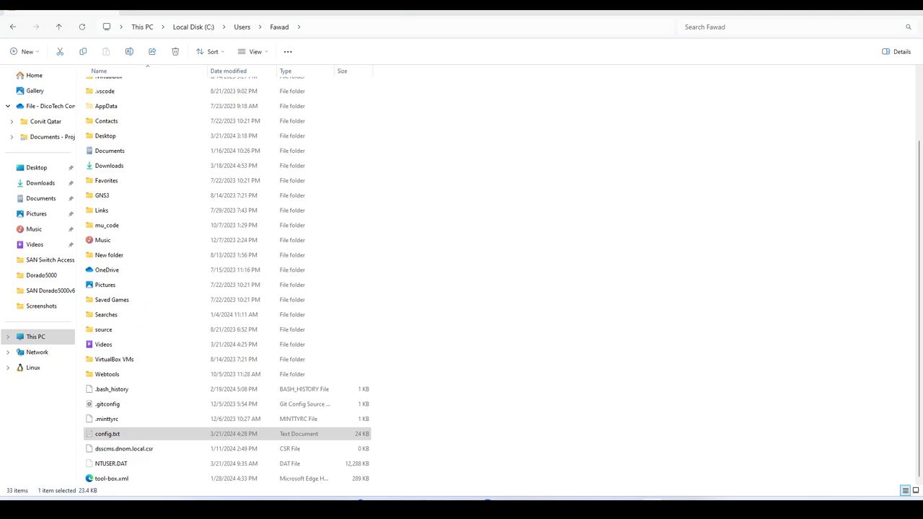
double_click(108, 434)
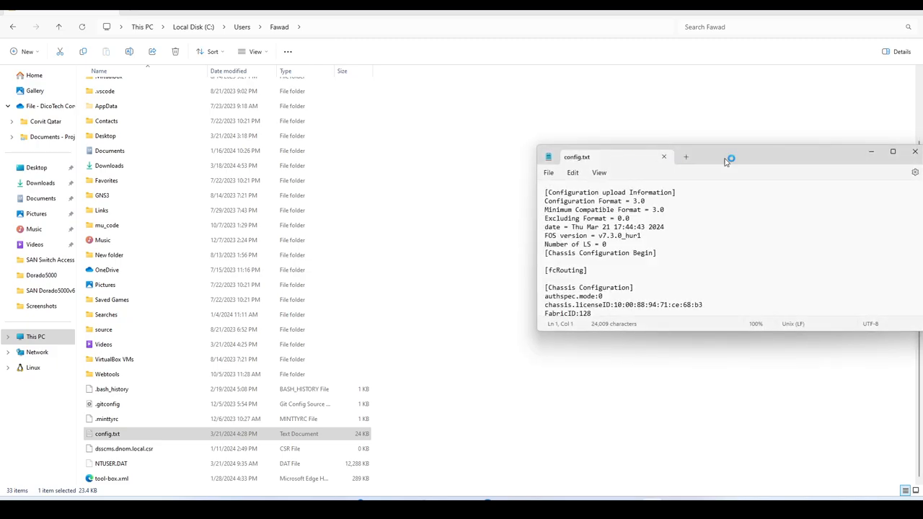
left_click(889, 155)
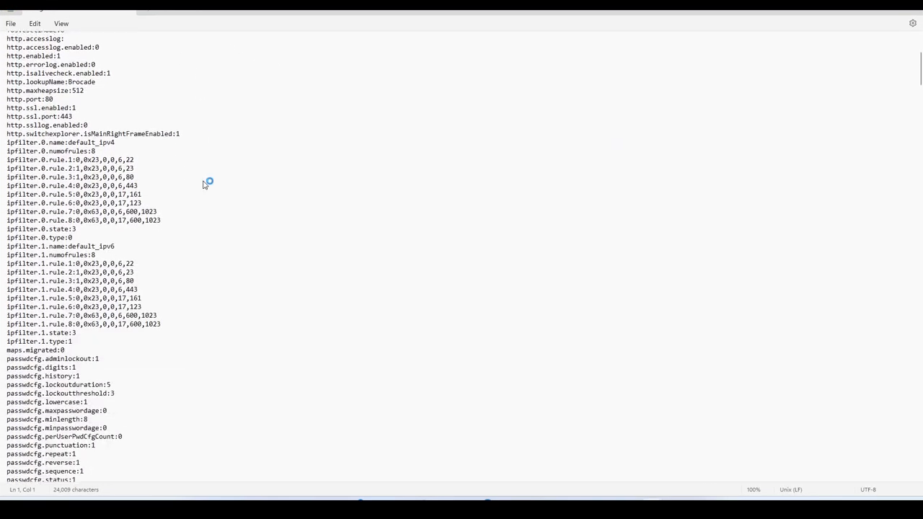
scroll("down", 3)
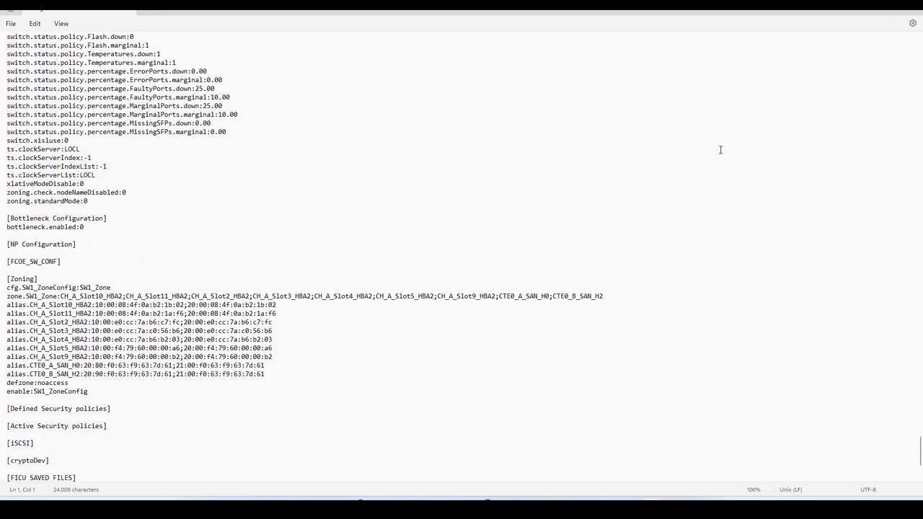
scroll("down", 3)
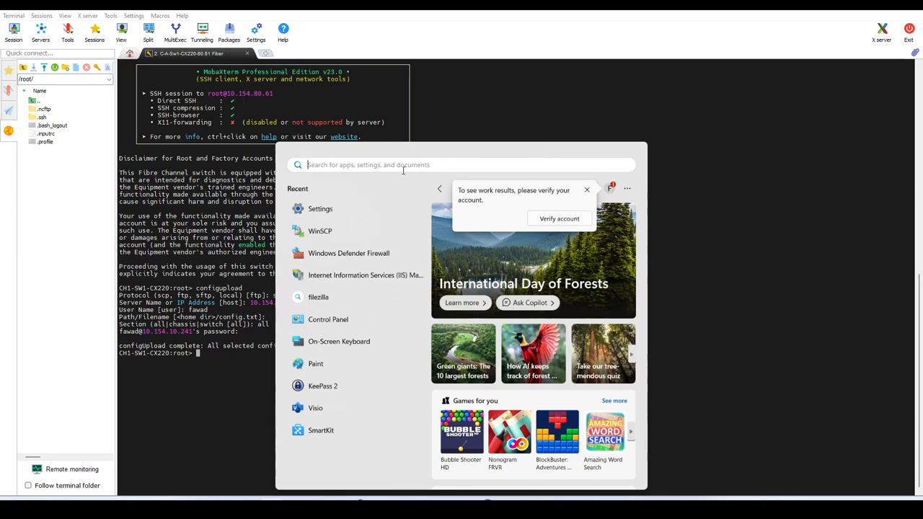
- Maximize Programs and Features and expand Internet Information Services in Windows Features
left_click(271, 445)
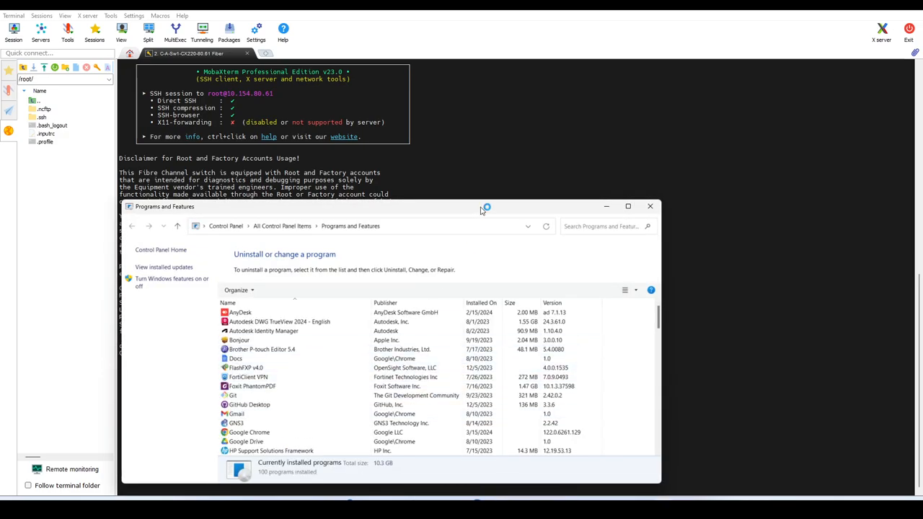
left_click(628, 206)
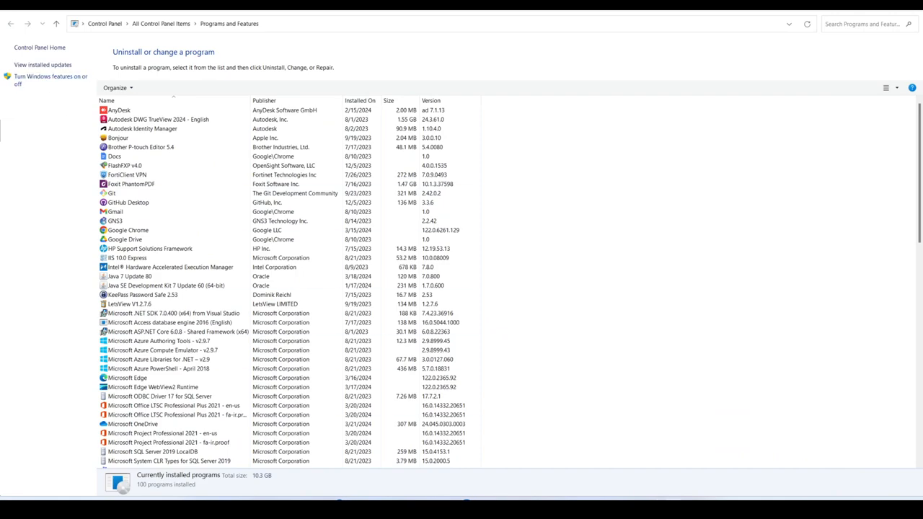
left_click(47, 72)
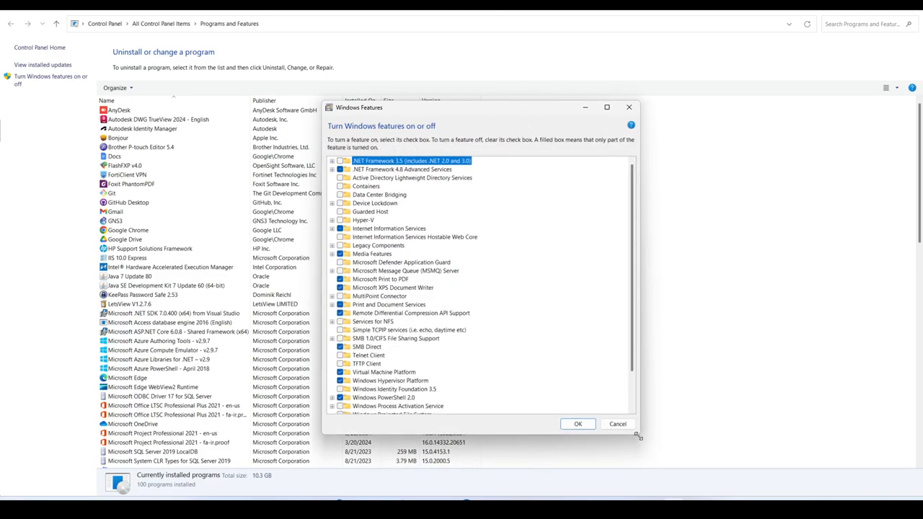
mouse_move(443, 271)
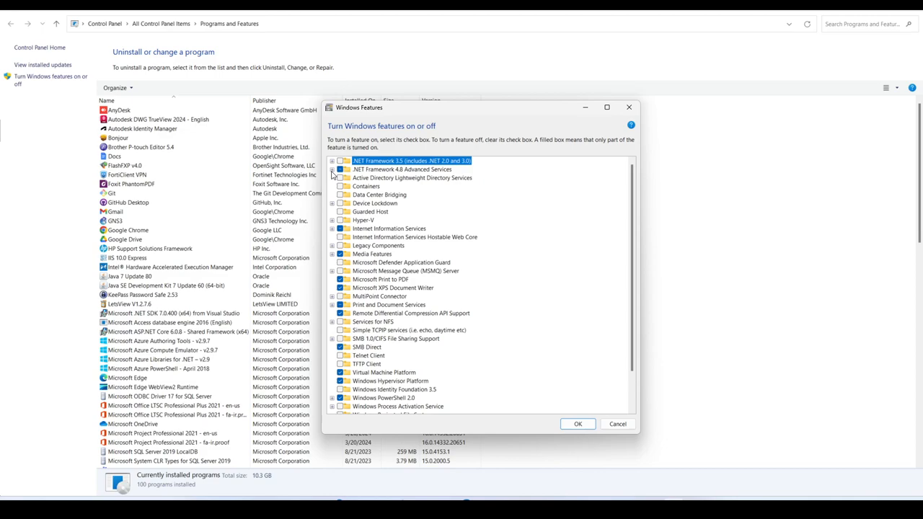
left_click(333, 228)
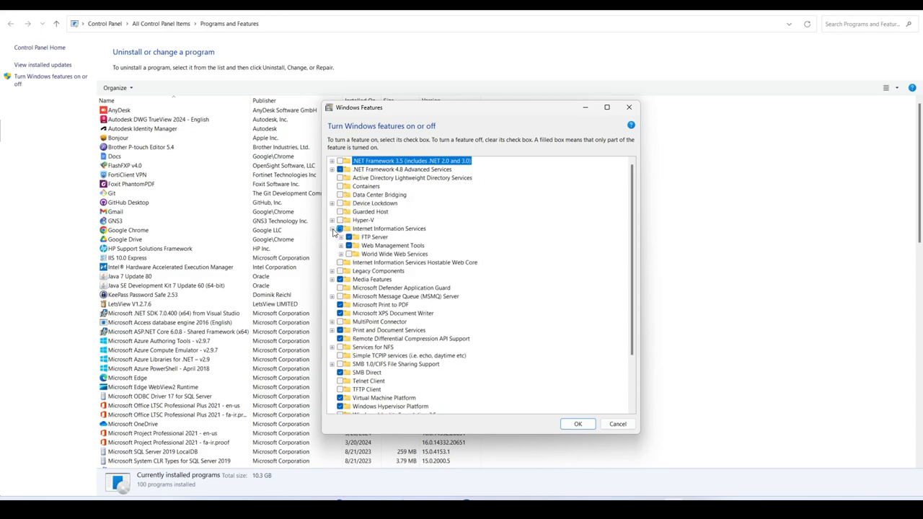
mouse_move(420, 245)
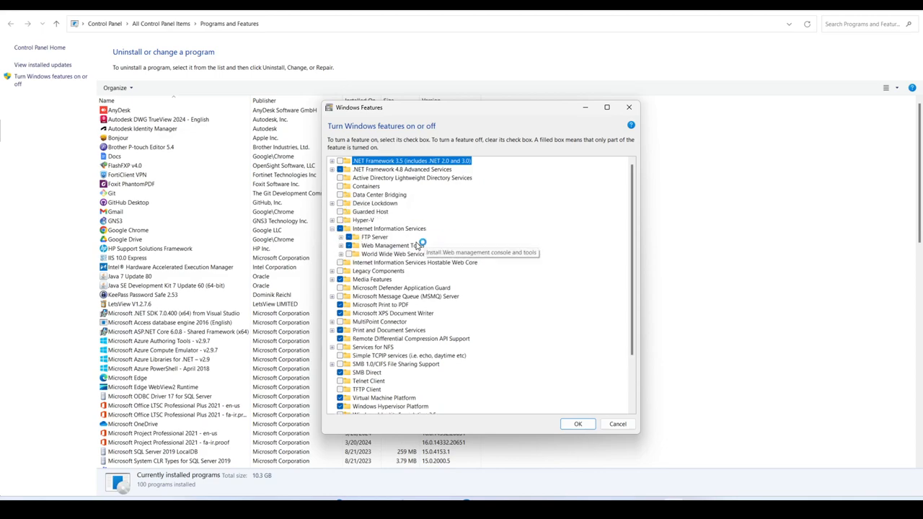
mouse_move(363, 247)
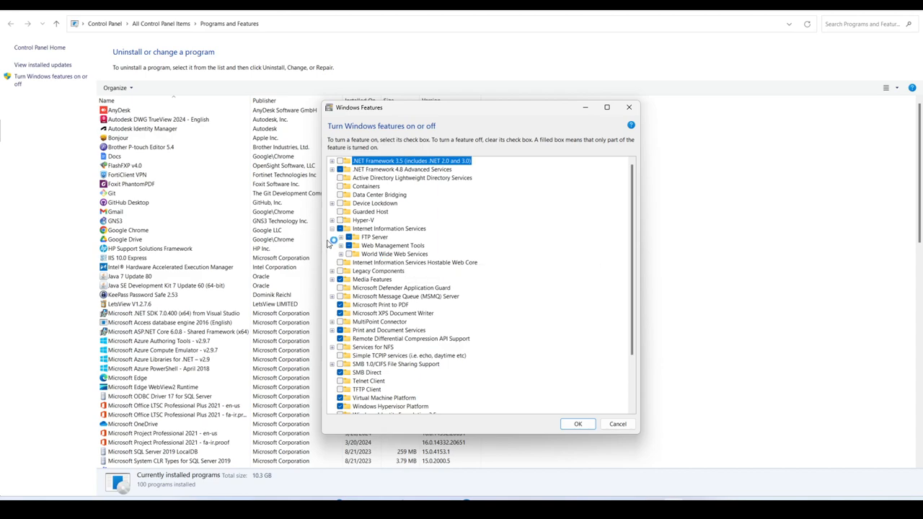
mouse_move(344, 219)
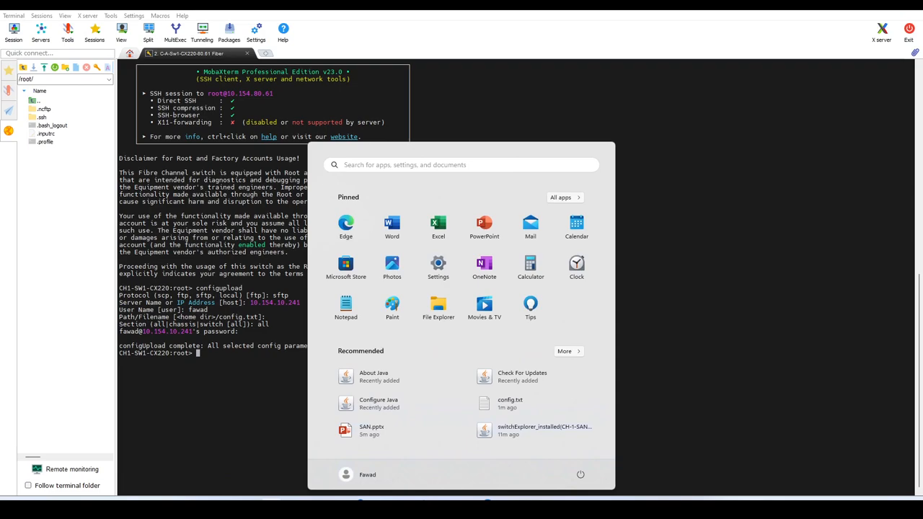
- Search the Start menu for 'iis' and launch IIS Manager
type("iis")
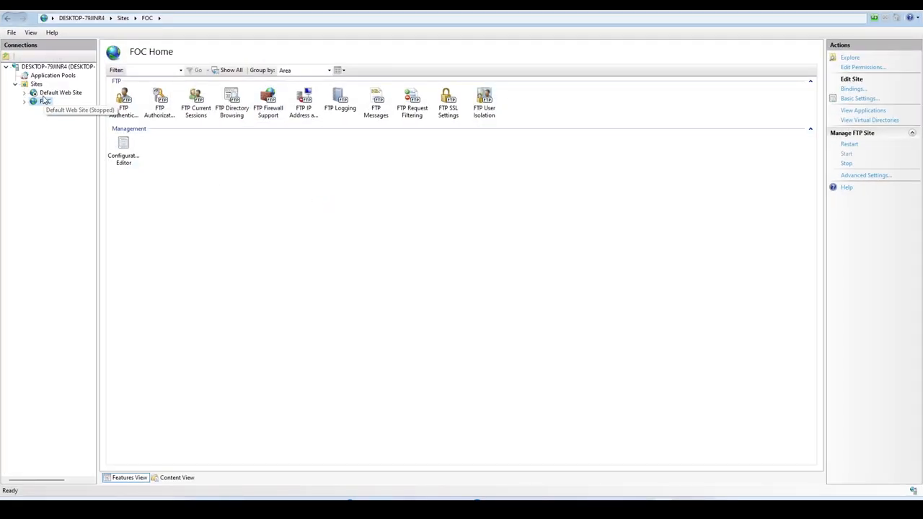
- Start a new FTP site named FOC with physical path C:\FTPSite
right_click(36, 84)
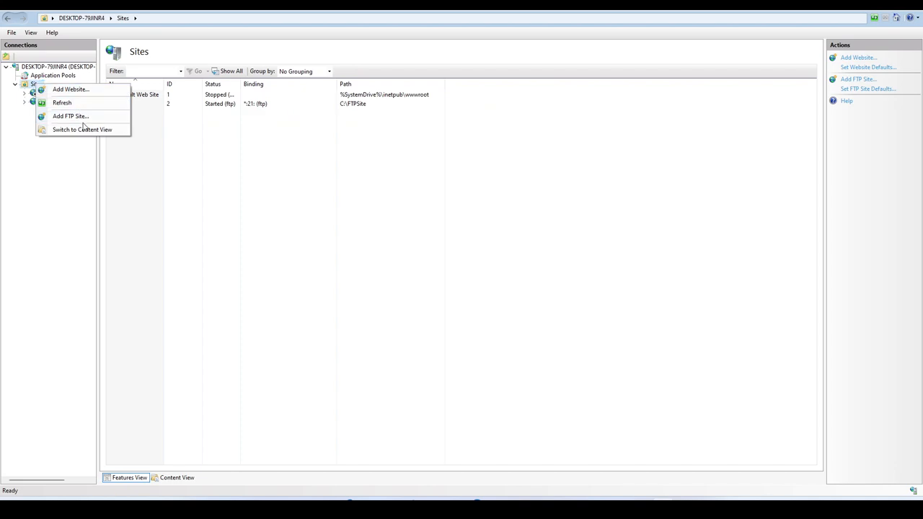
left_click(71, 116)
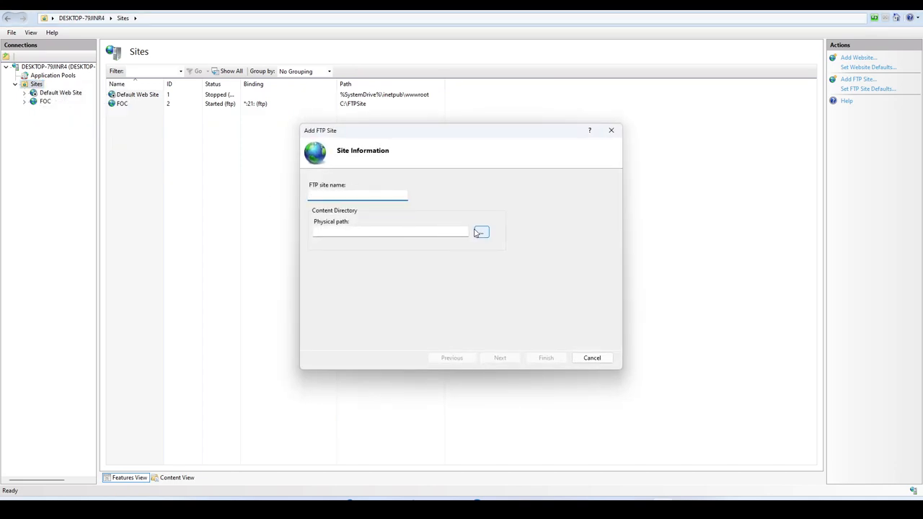
left_click(480, 231)
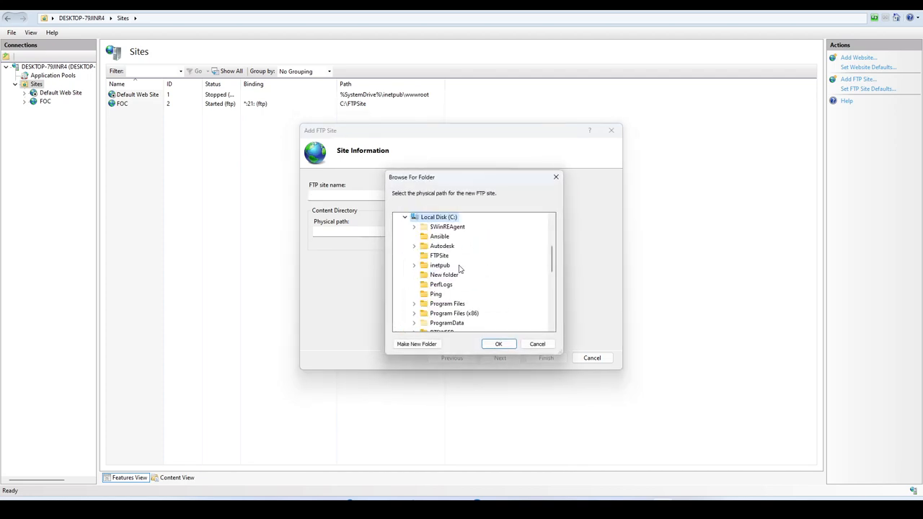
left_click(439, 255)
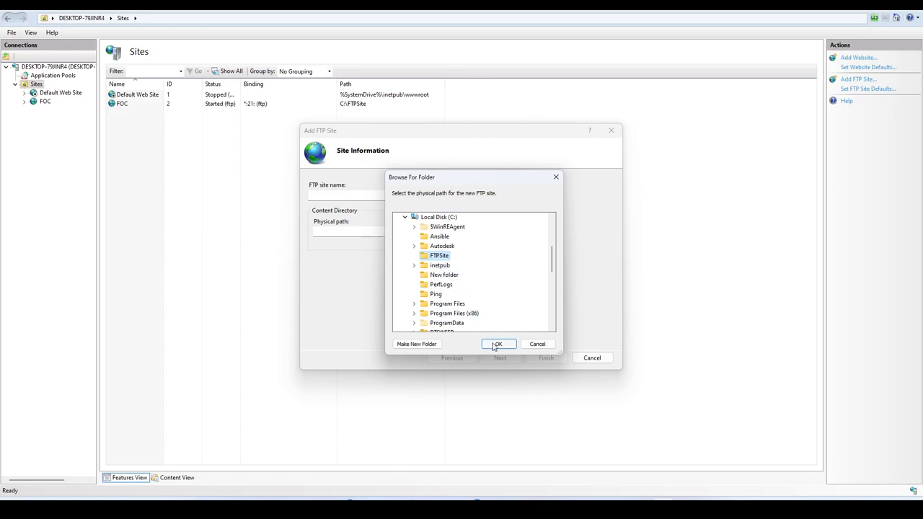
left_click(499, 344)
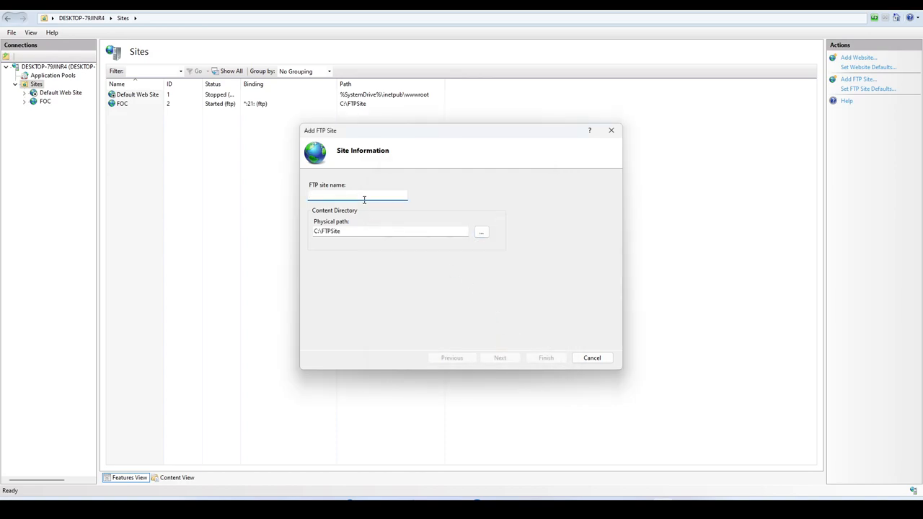
type("FOC")
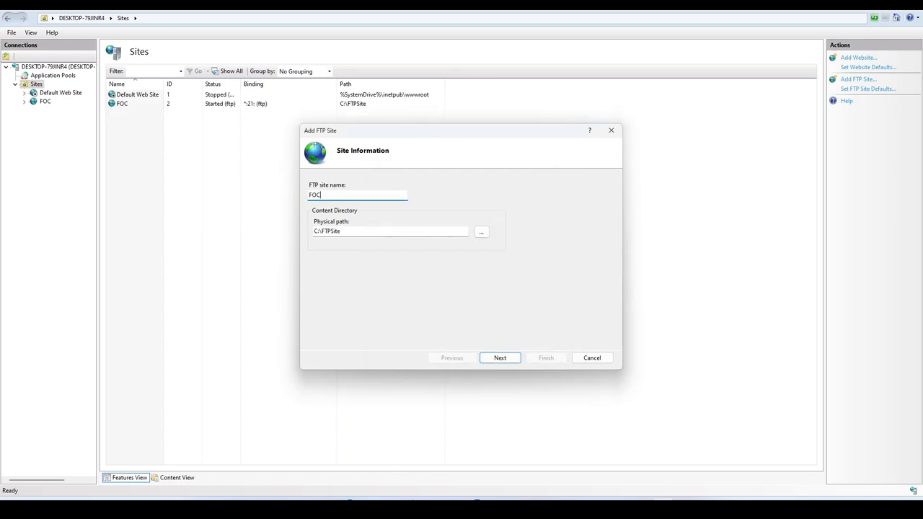
- Review the No SSL and all-users access settings, then cancel the wizard
left_click(500, 357)
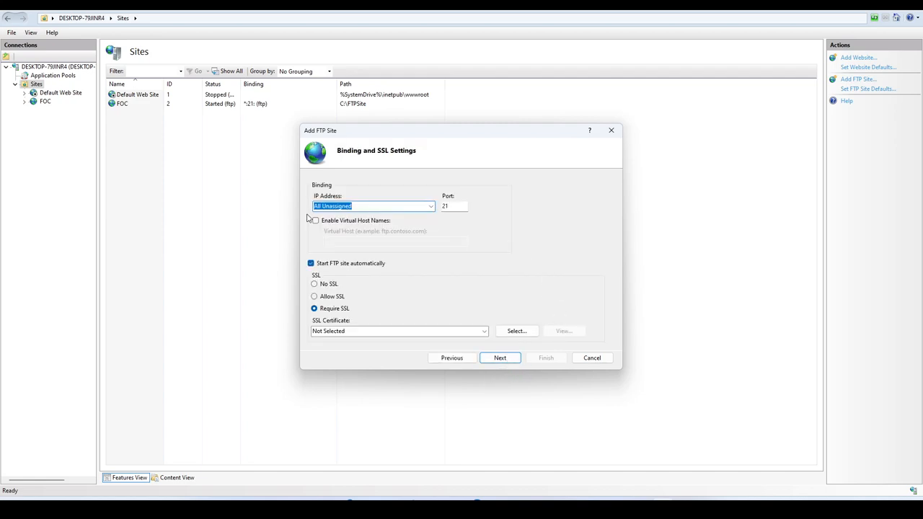
left_click(314, 284)
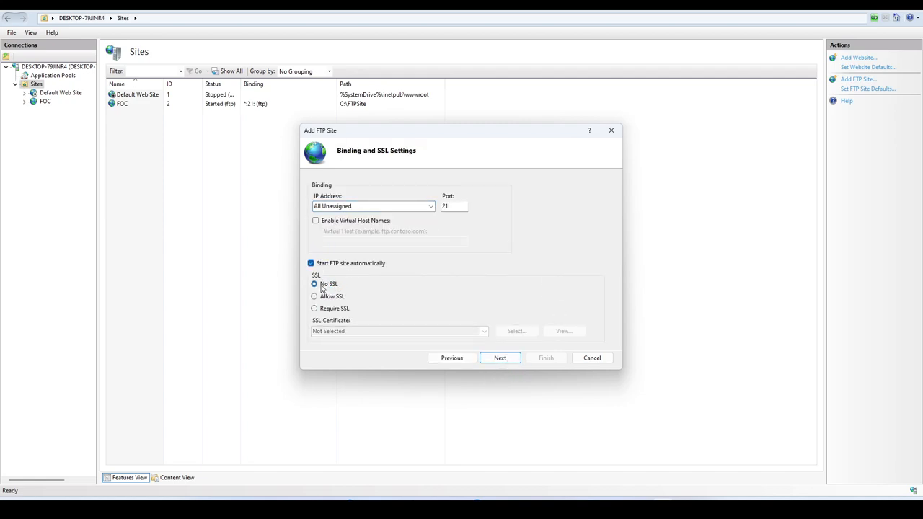
left_click(313, 284)
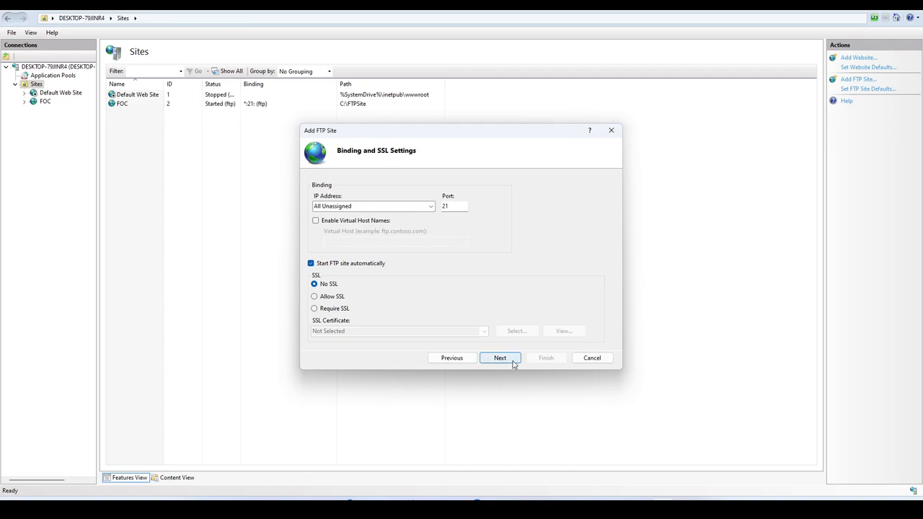
left_click(499, 358)
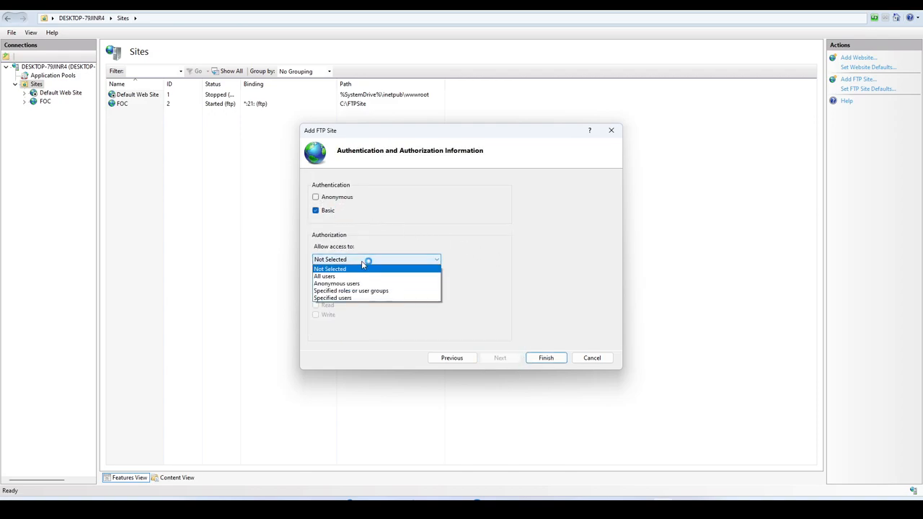
left_click(324, 276)
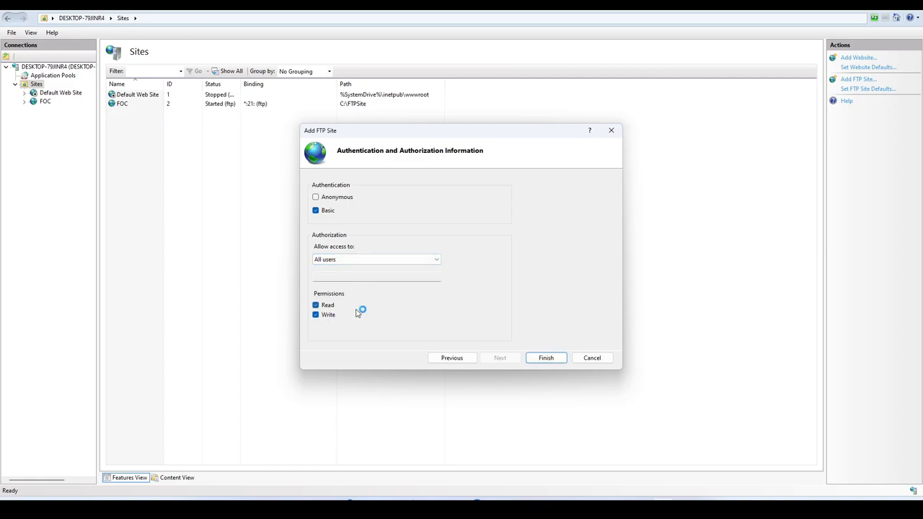
mouse_move(64, 110)
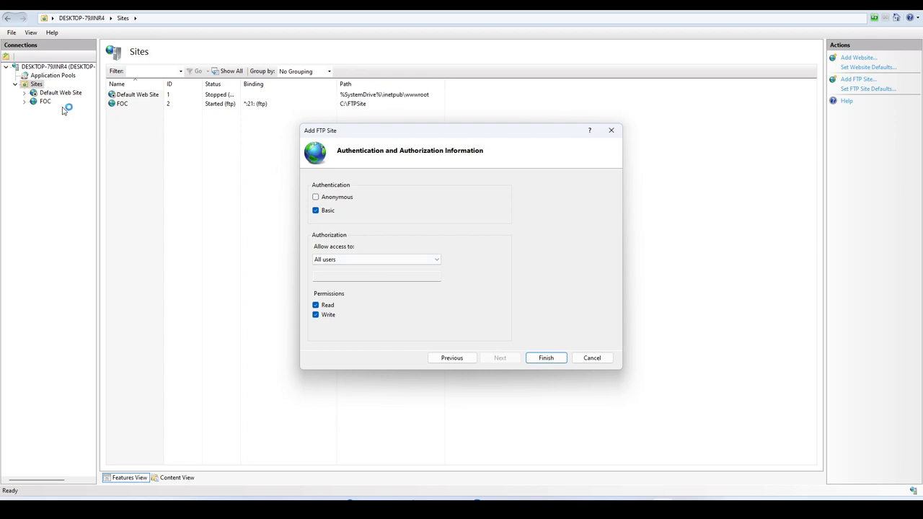
mouse_move(532, 319)
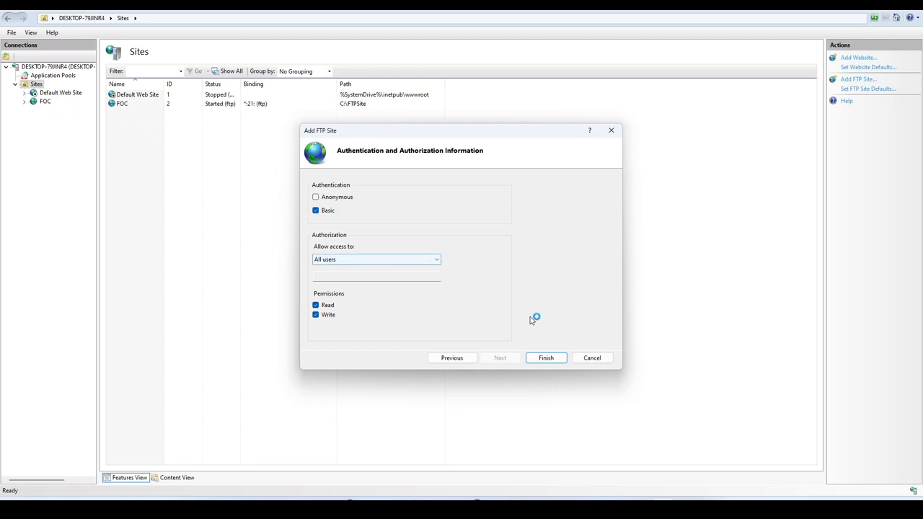
mouse_move(587, 348)
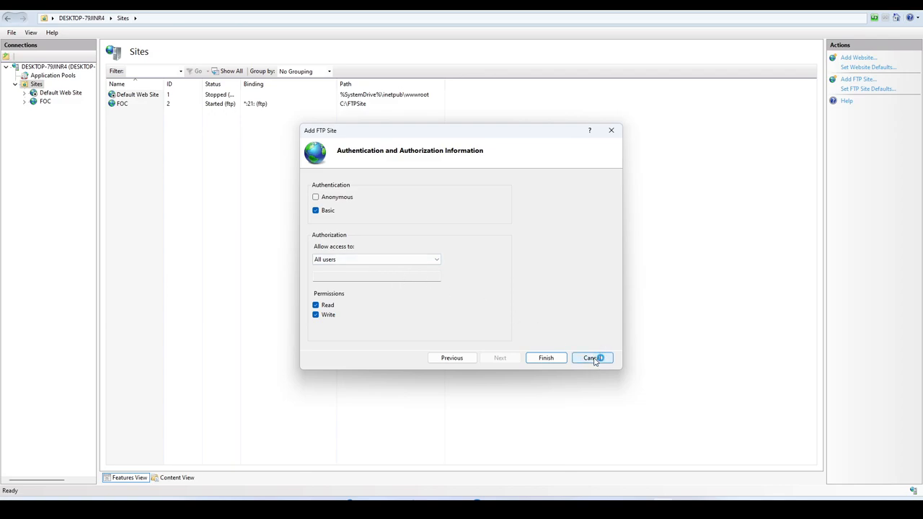
left_click(592, 358)
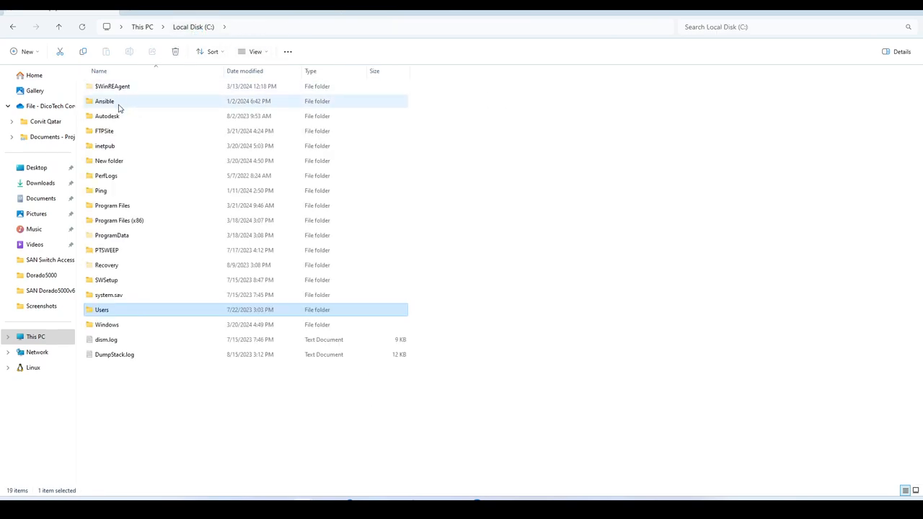
- Open C:\FTPSite, browse to ftp://10.154.10.241, and log on as fawad
double_click(104, 130)
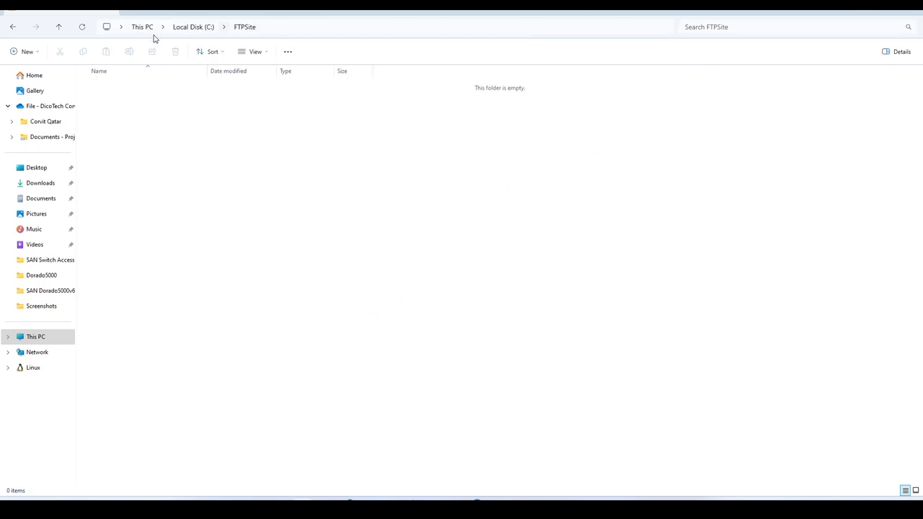
left_click(34, 75)
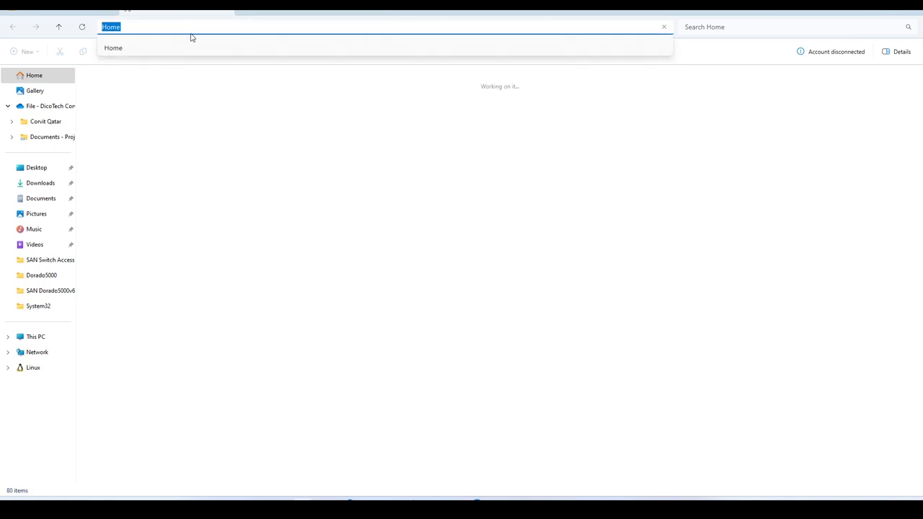
type("ftp://10.154.10.24")
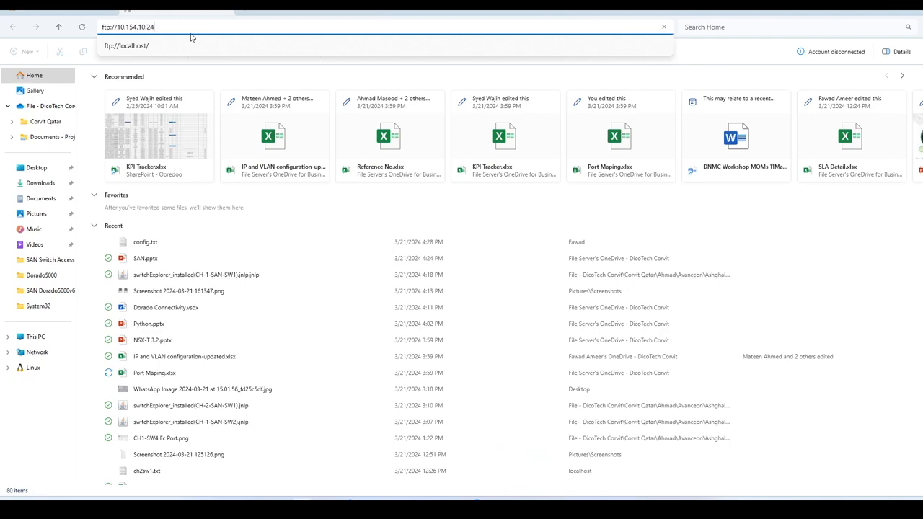
key("Enter")
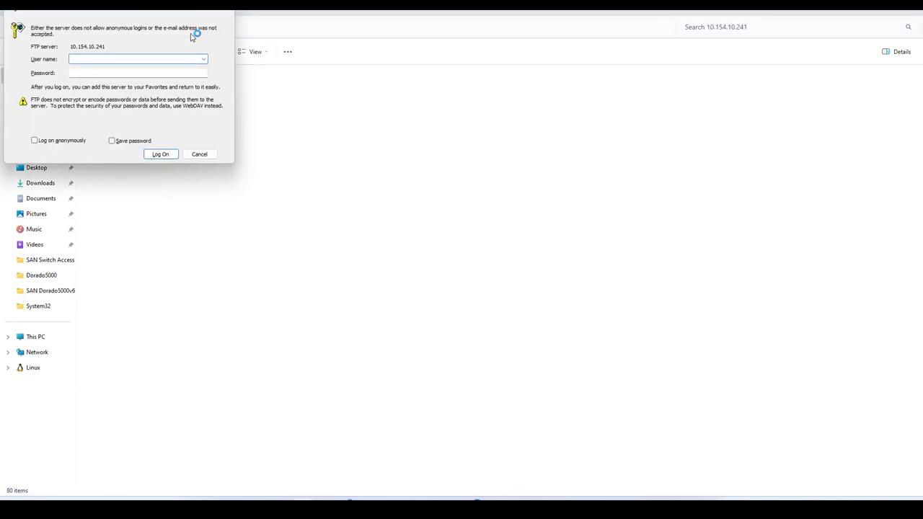
type("fawad")
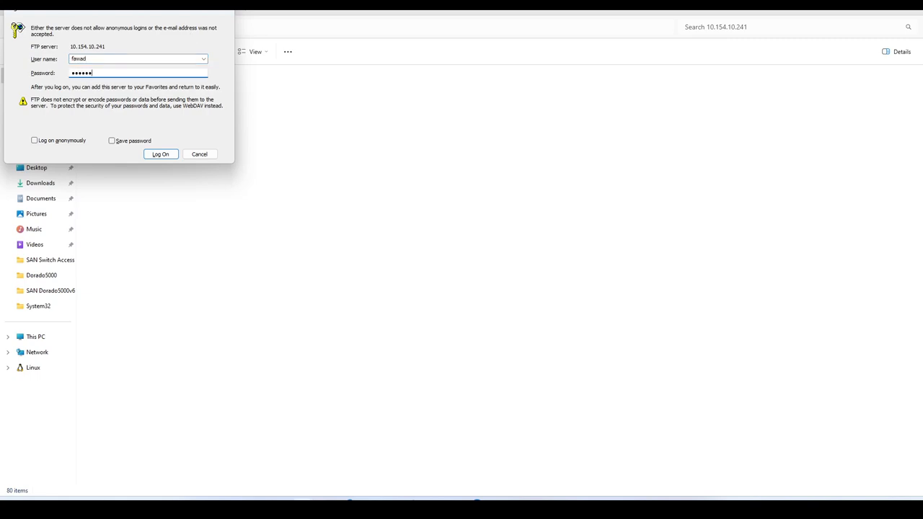
left_click(160, 154)
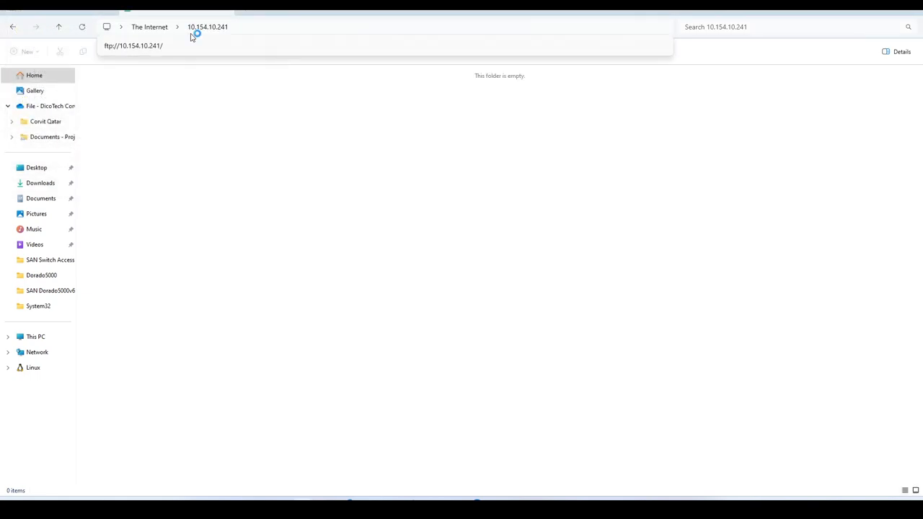
mouse_move(195, 37)
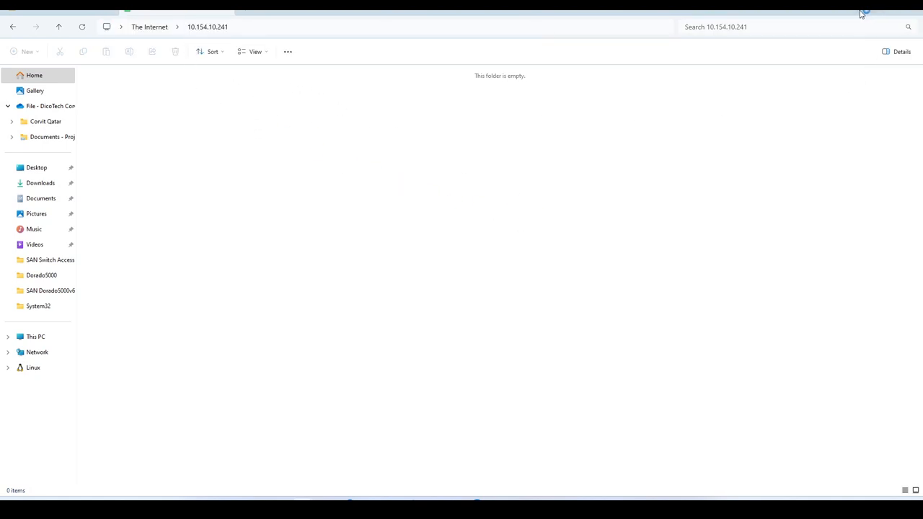
mouse_move(821, 42)
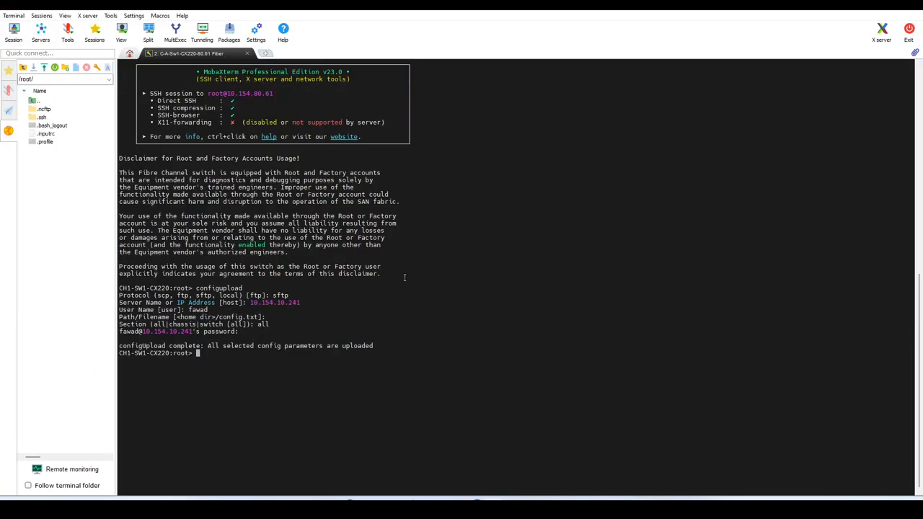
- Run configupload with ftp to host 10.154.10.241 and submit user name fawad
type("configupload")
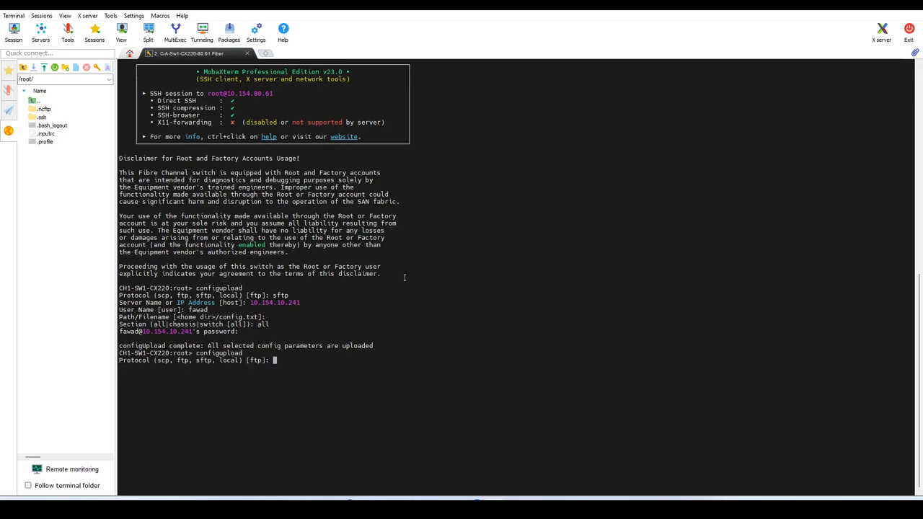
type("ftp")
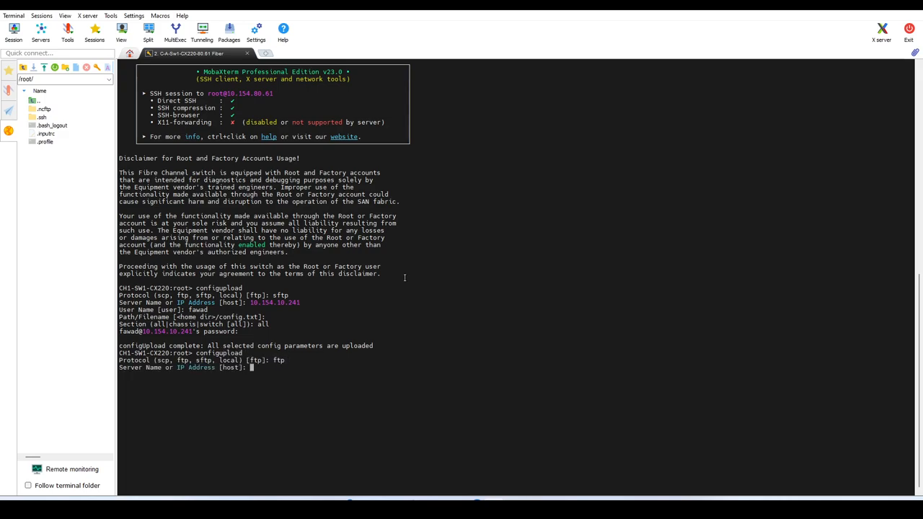
type("10.154.10.241")
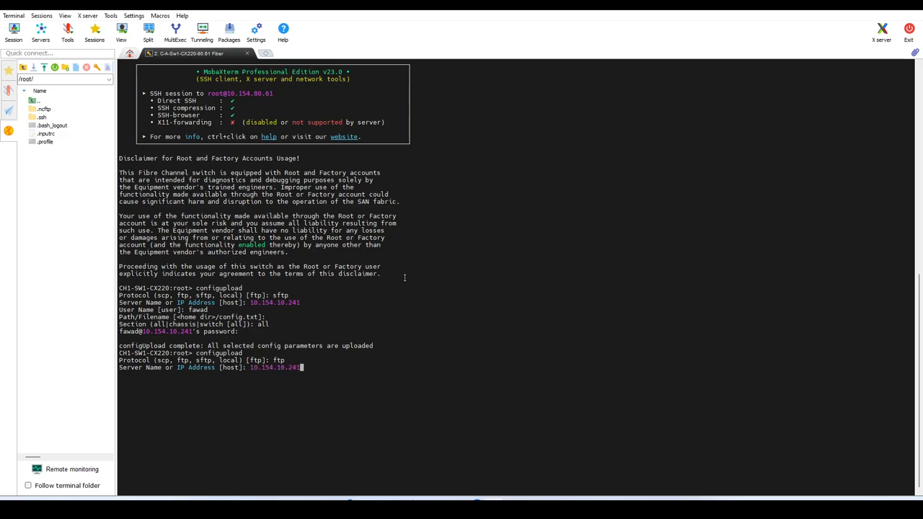
type("fawad")
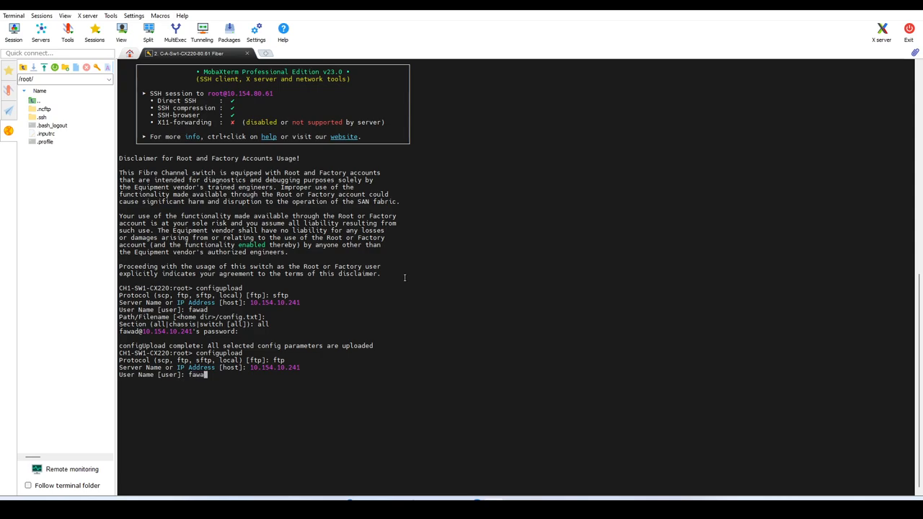
key("enter")
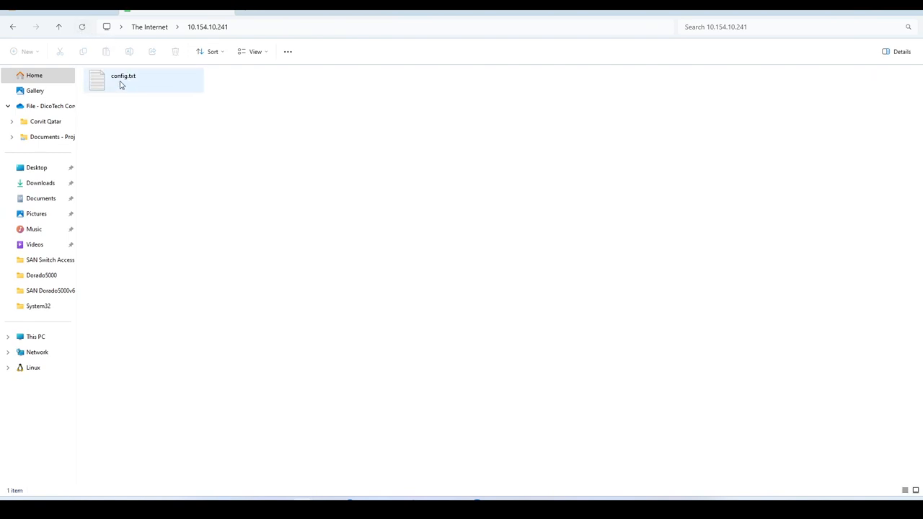
- Open config.txt from the FTP folder in Notepad and scroll through the chassis configuration and IP filter rules
double_click(97, 81)
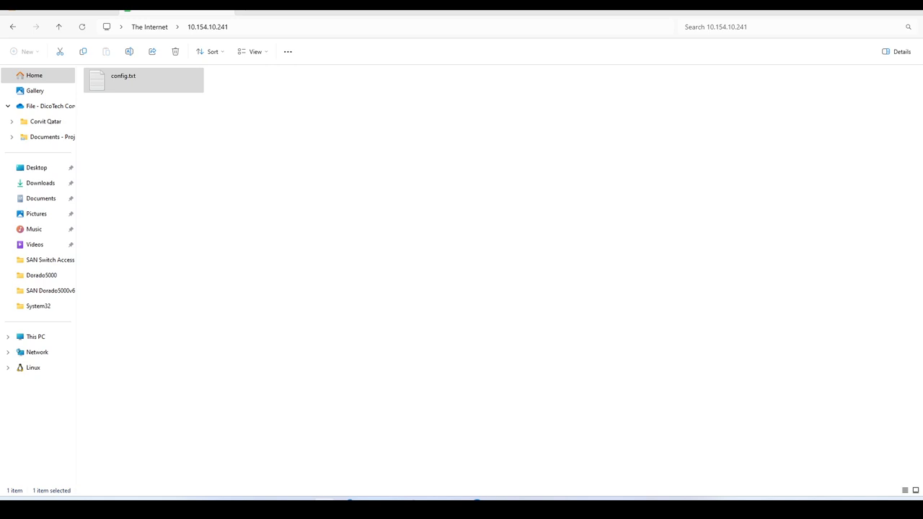
mouse_move(377, 360)
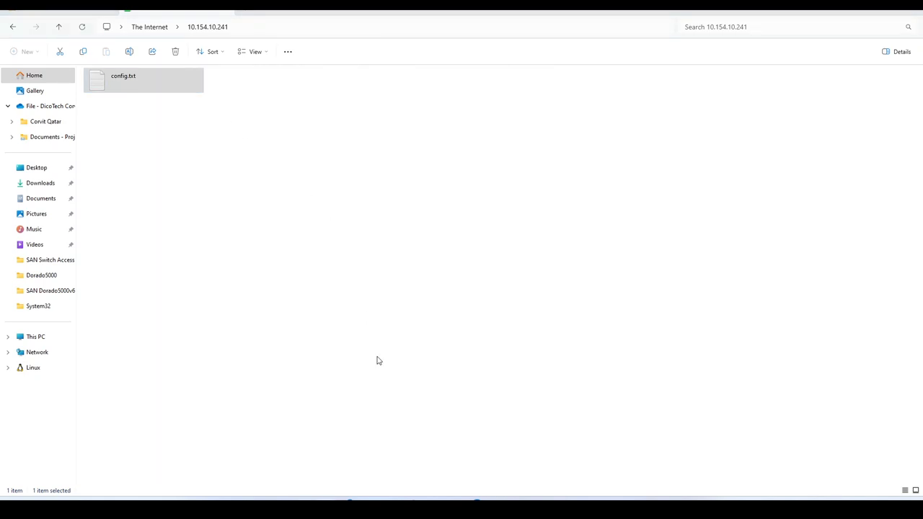
left_click(143, 80)
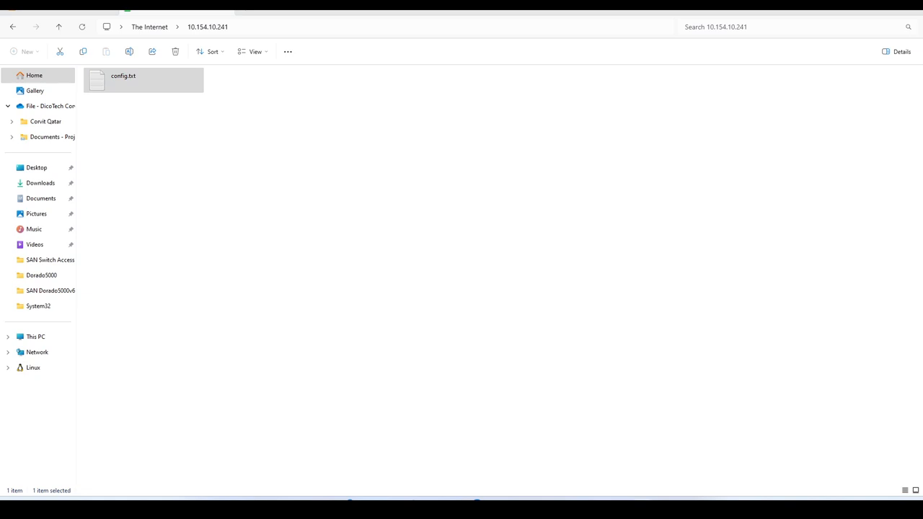
mouse_move(609, 100)
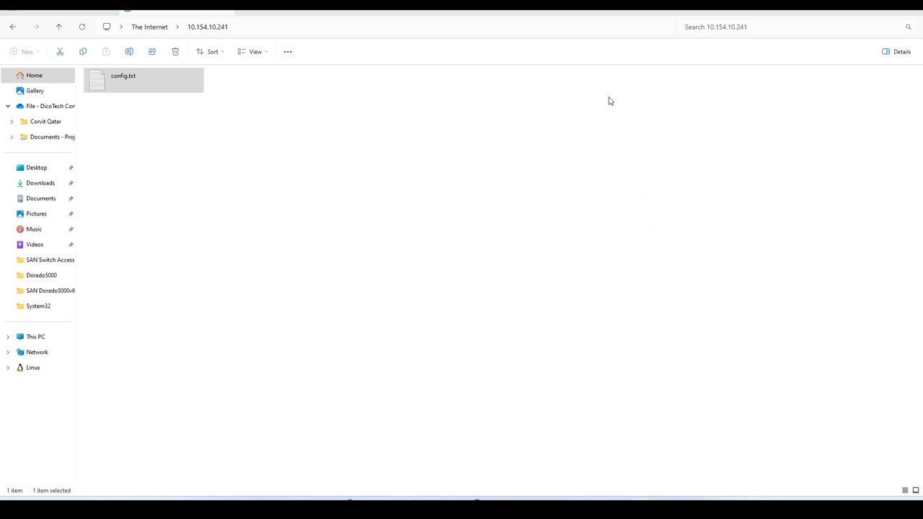
double_click(139, 81)
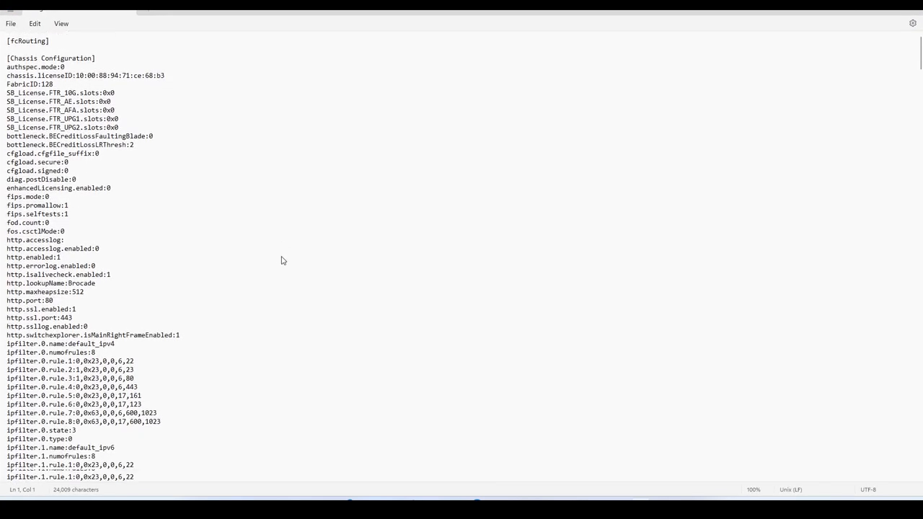
scroll("down", 3)
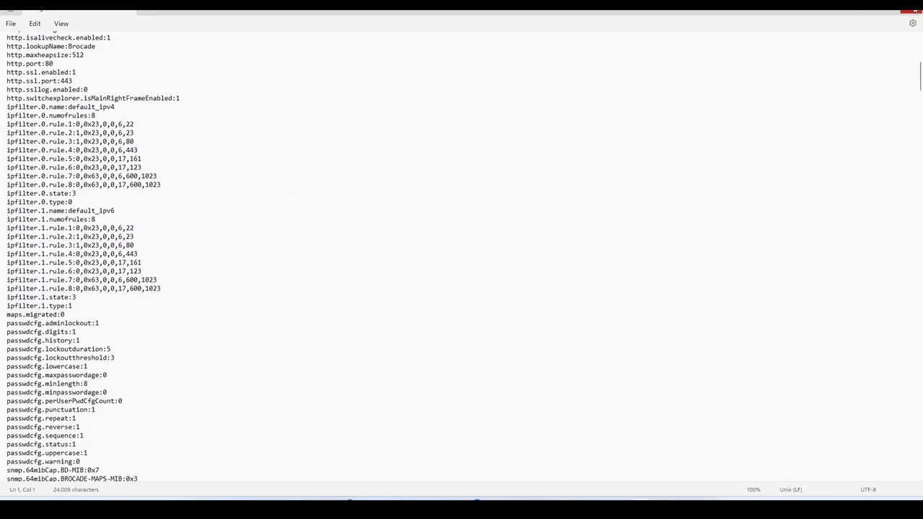